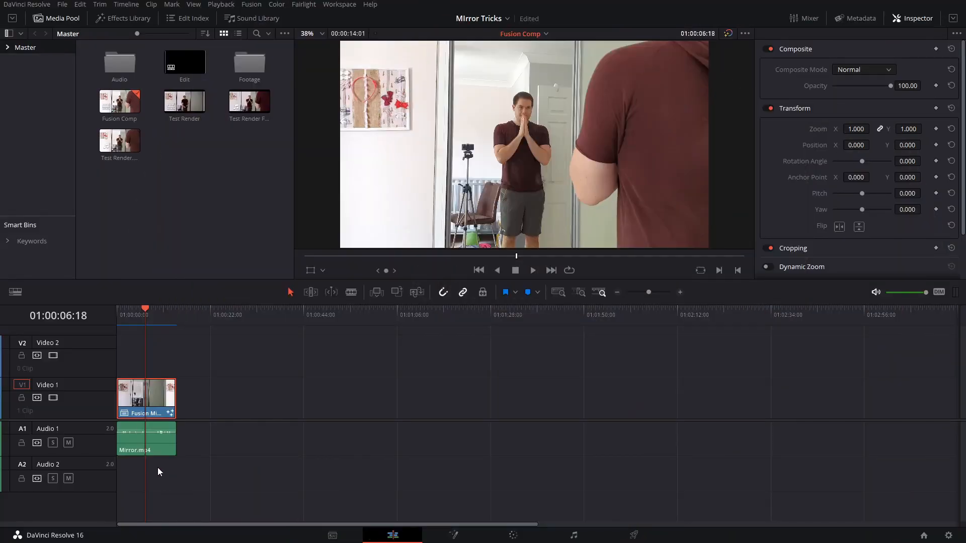
mouse_move(298, 397)
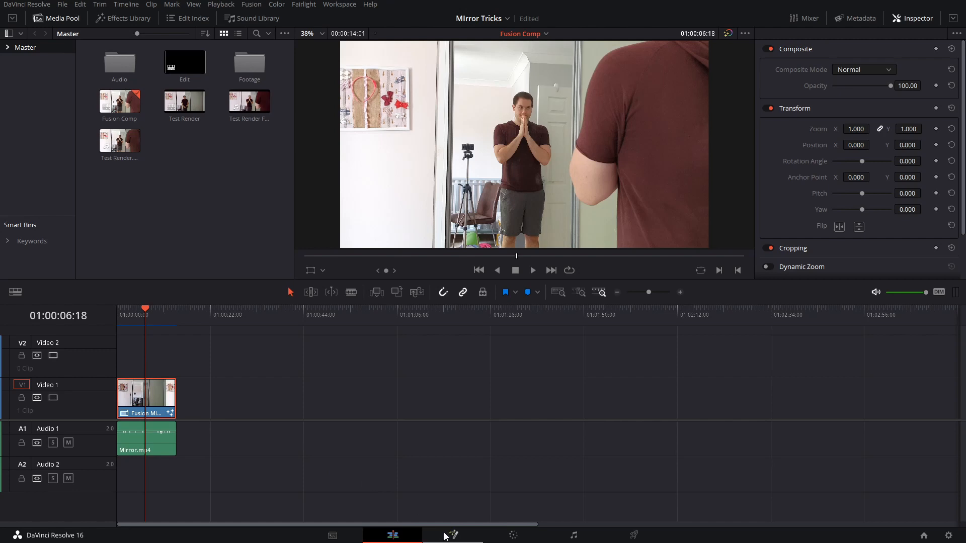
On the Fusion page, play the Mirror clip, then view the Greenscreen and Cleanplate nodes.
left_click(452, 536)
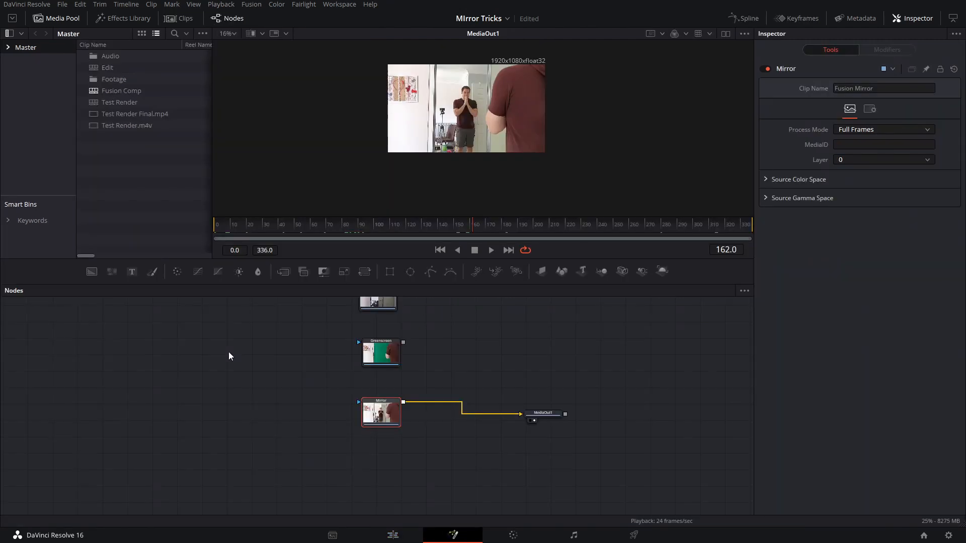
mouse_move(456, 360)
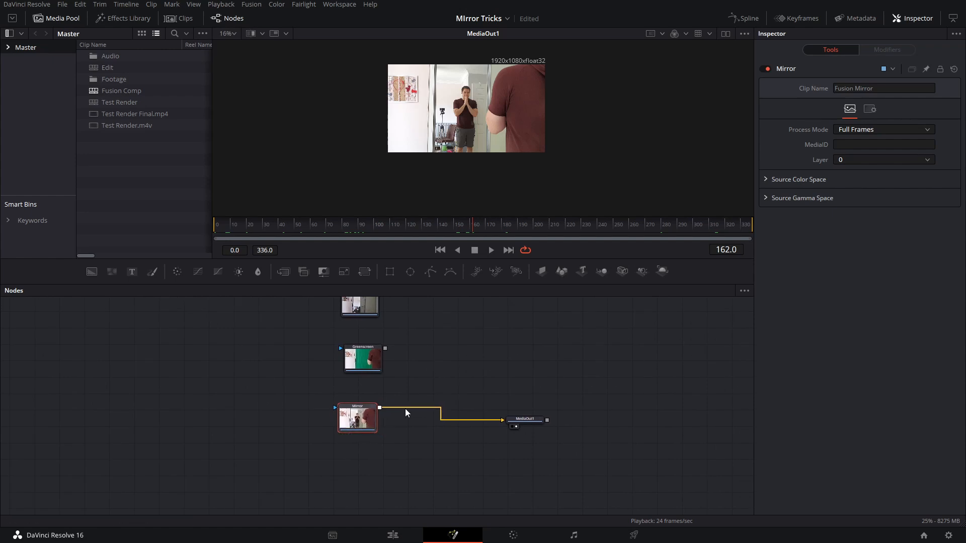
left_click(226, 225)
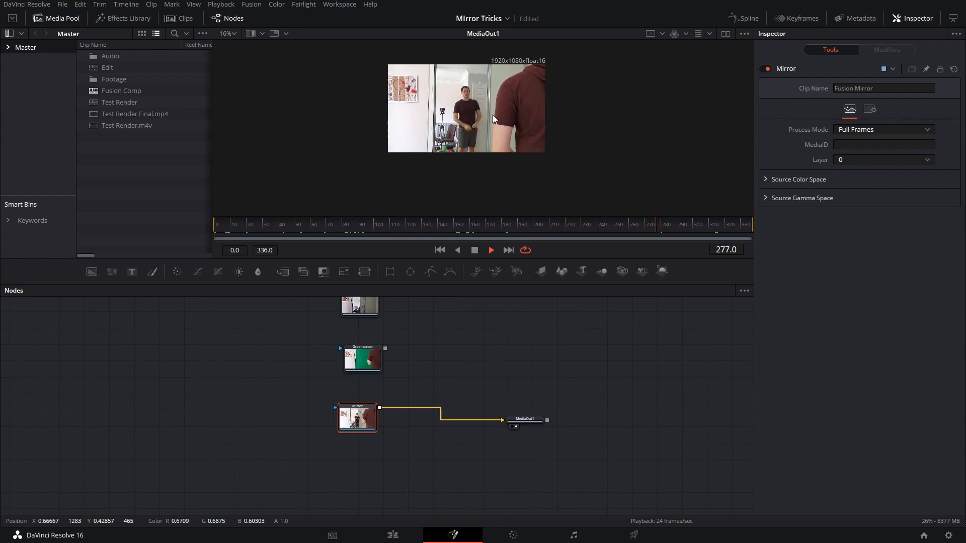
left_click(363, 358)
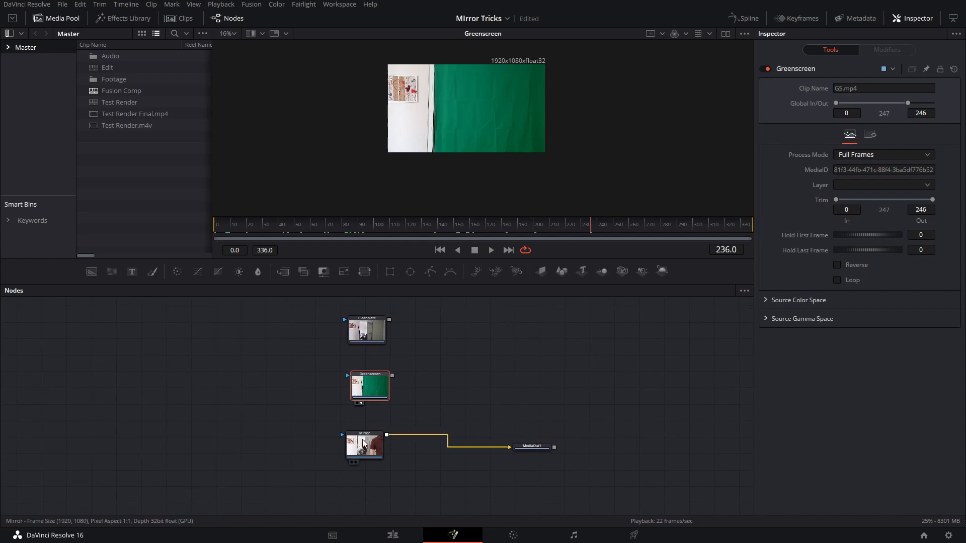
left_click(367, 332)
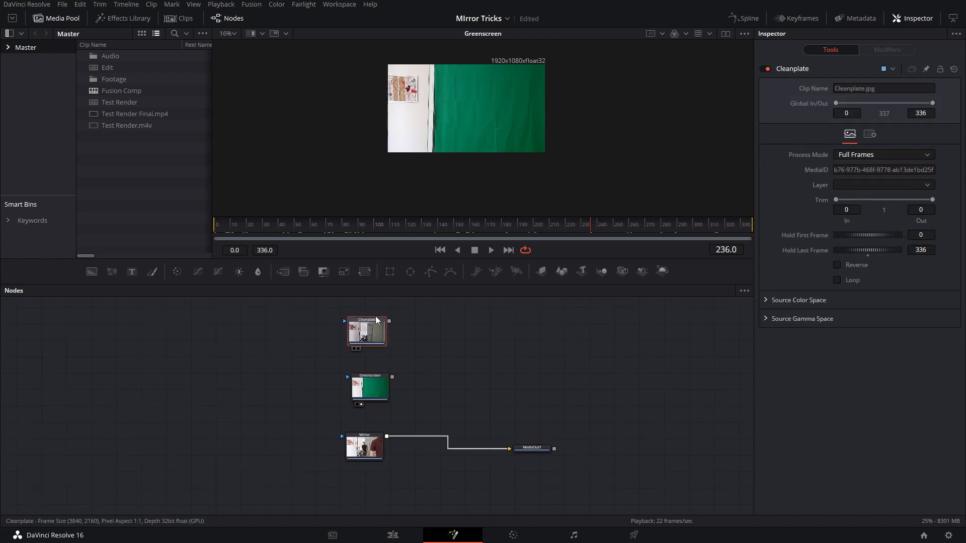
left_click(367, 331)
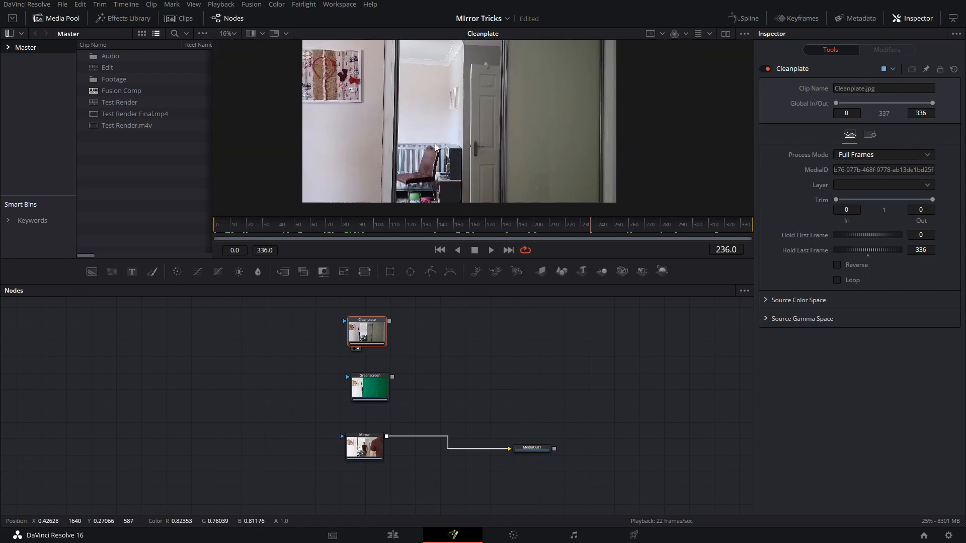
left_click(364, 447)
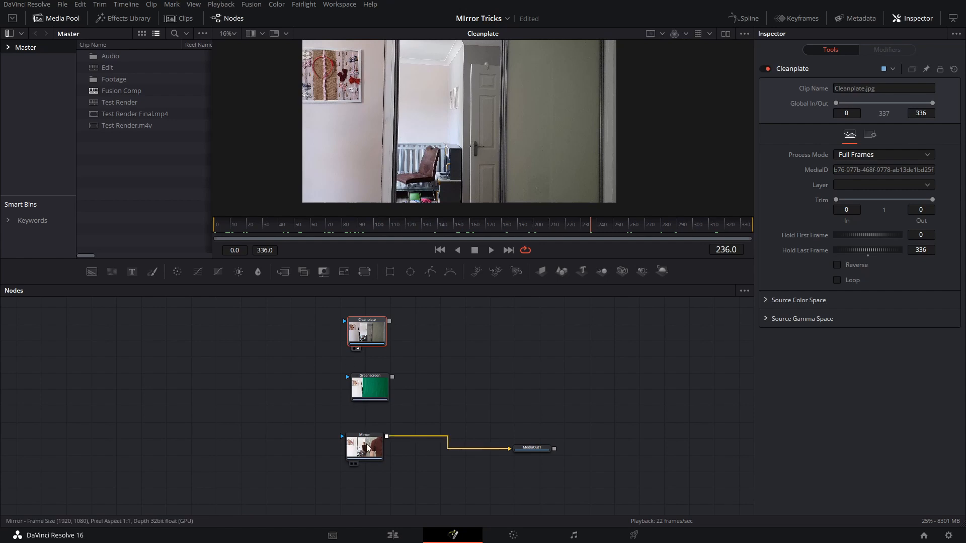
left_click(364, 447)
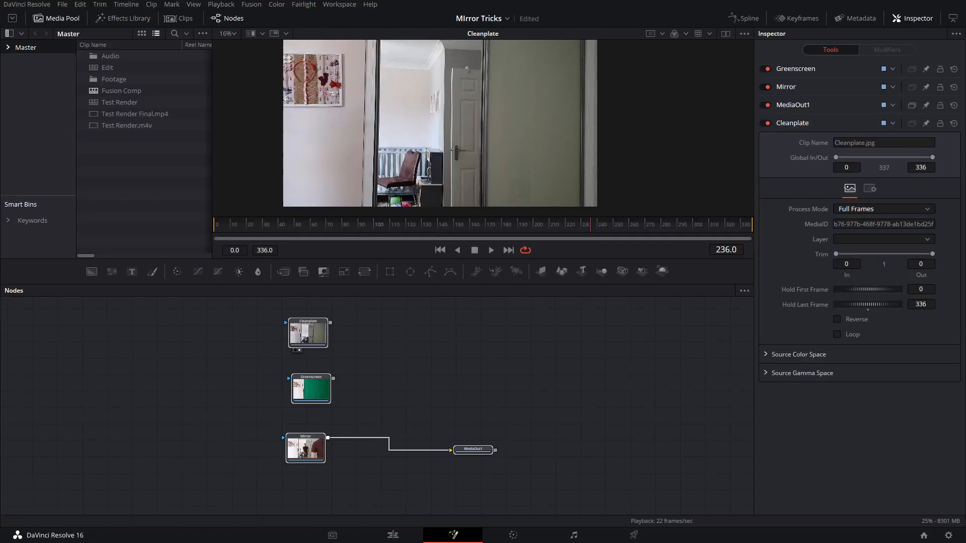
Slide the Greenscreen clip in the Keyframes view so its range becomes frames 37–283.
left_click(310, 390)
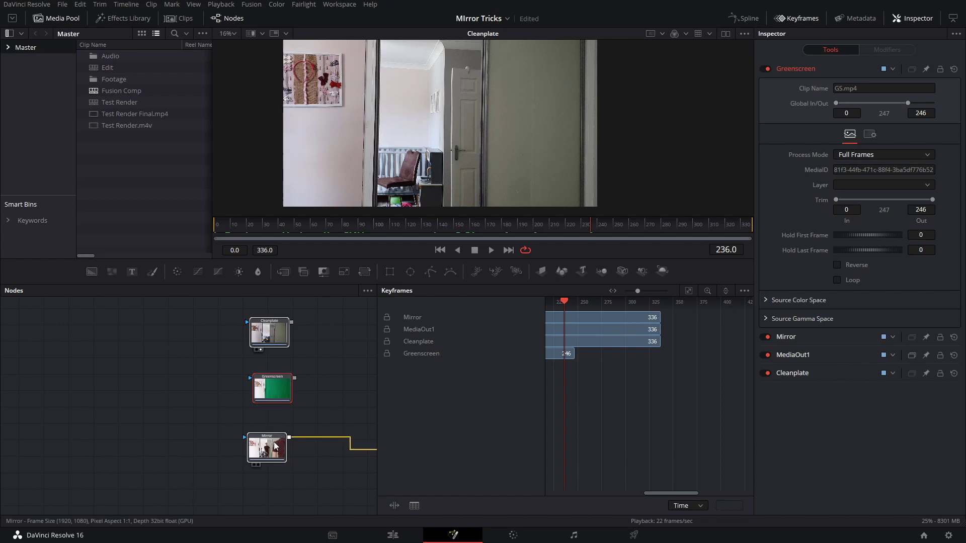
left_click(267, 447)
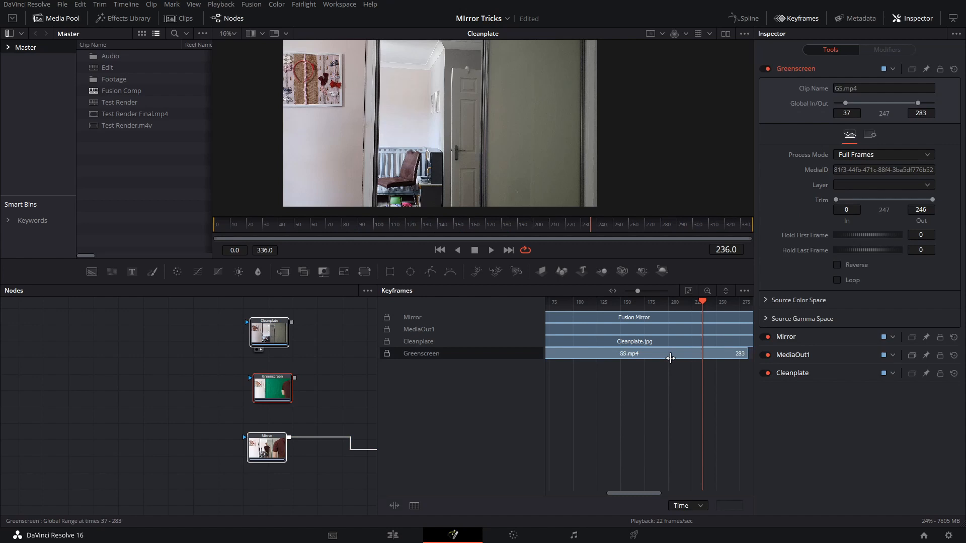
left_click_drag(742, 353, 704, 353)
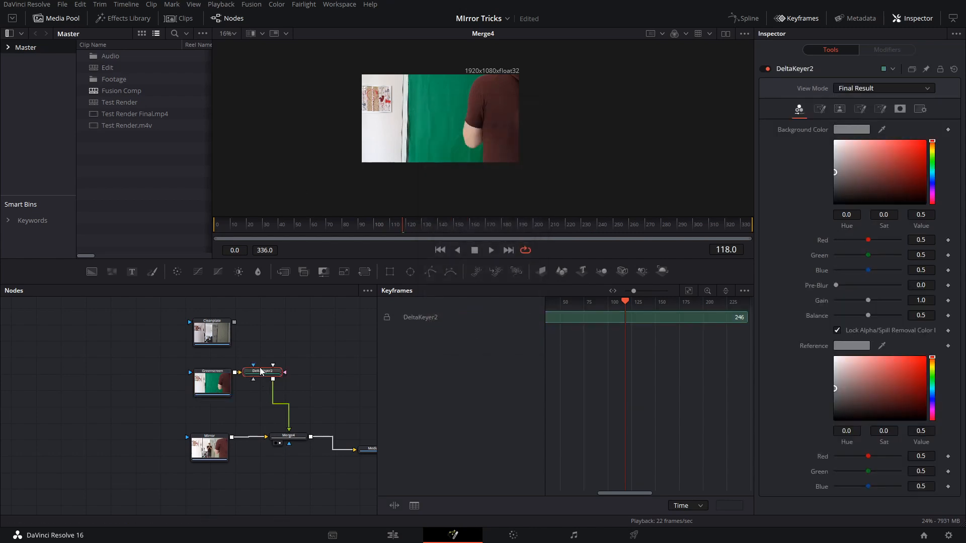
Reposition the Delta Keyer and raise its Matte low Threshold to clean up the green key.
left_click_drag(262, 371, 294, 378)
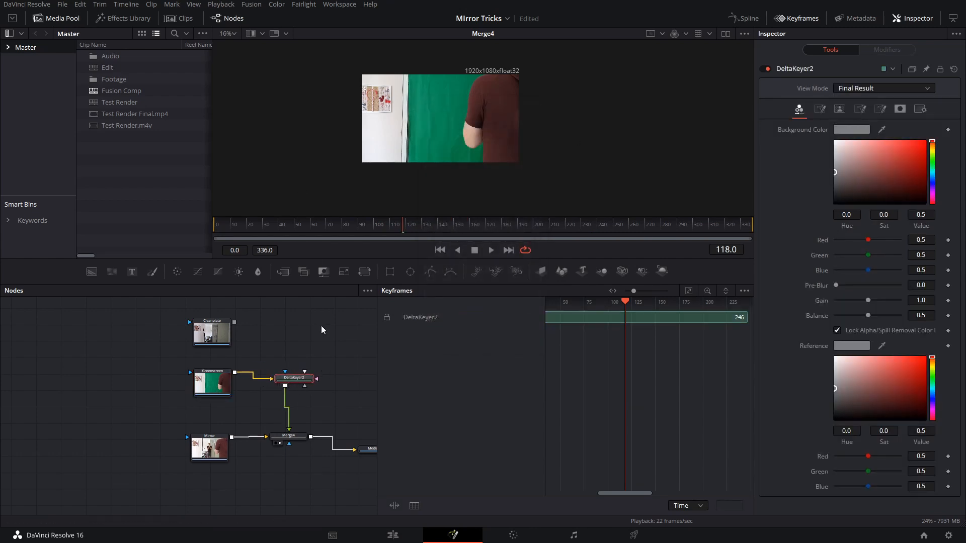
mouse_move(326, 320)
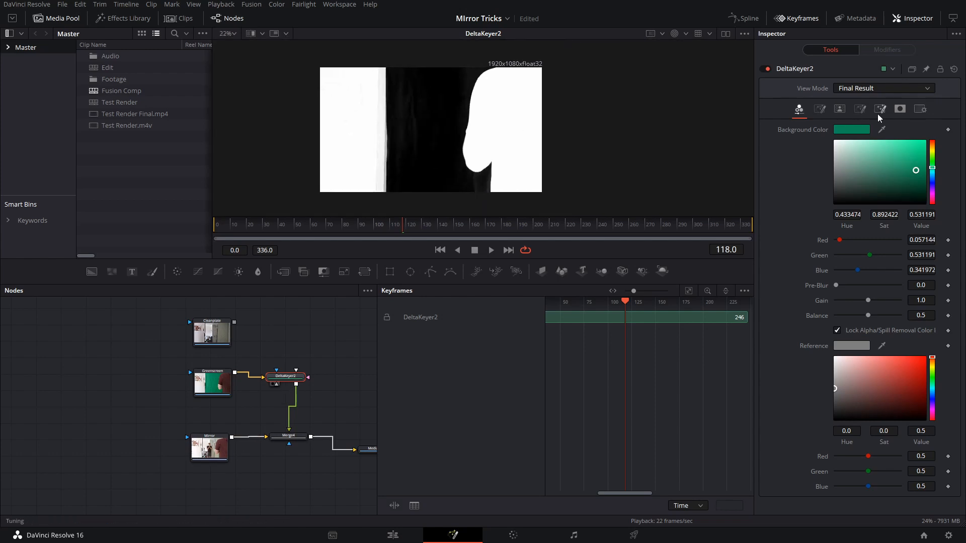
left_click(839, 109)
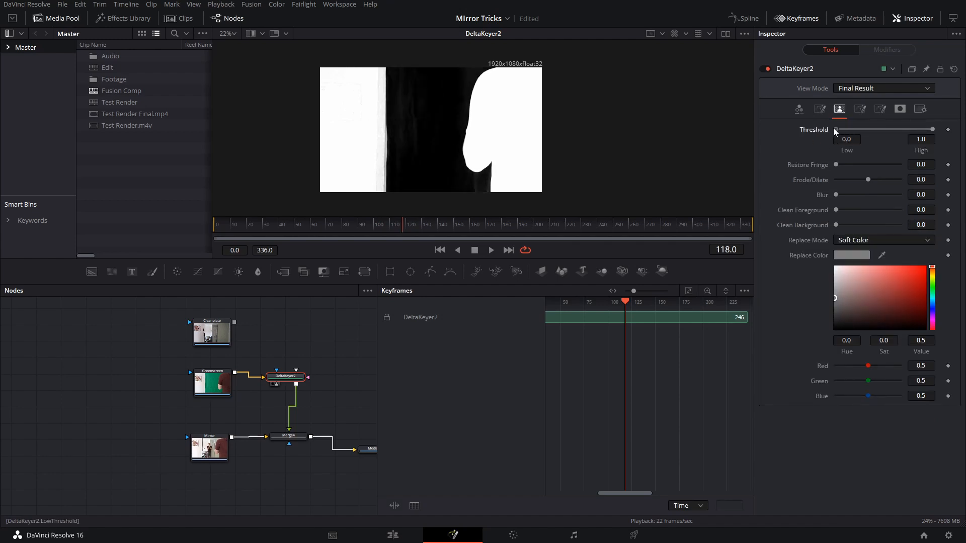
left_click_drag(835, 129, 843, 129)
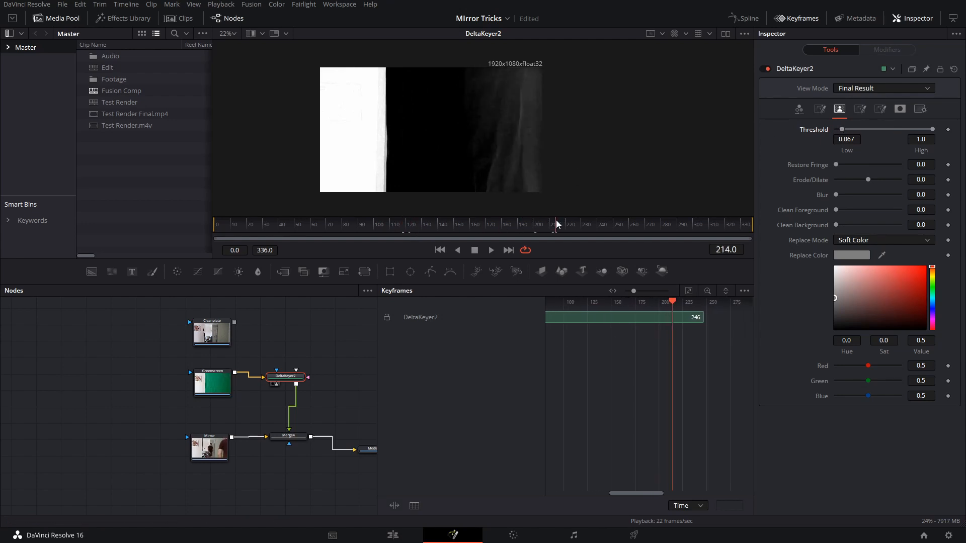
left_click_drag(842, 129, 851, 130)
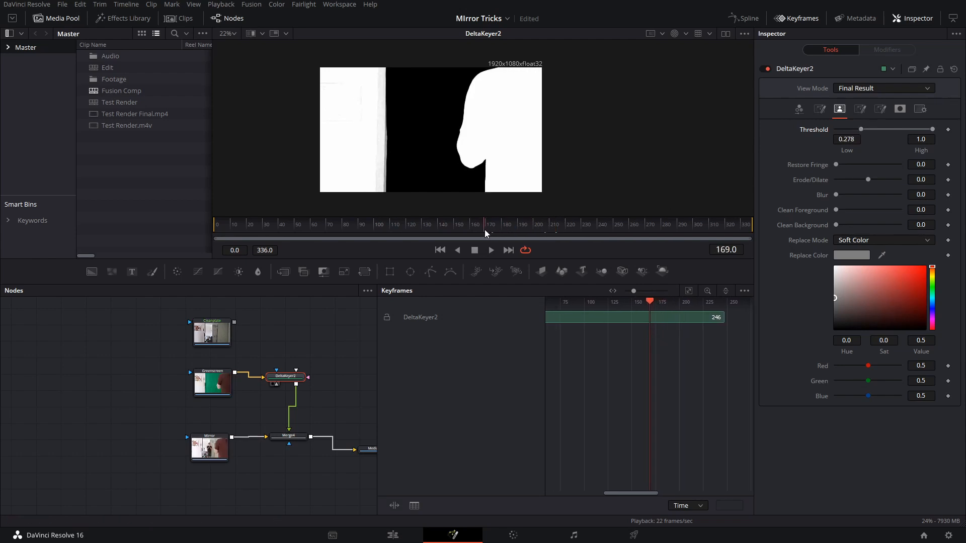
left_click(612, 232)
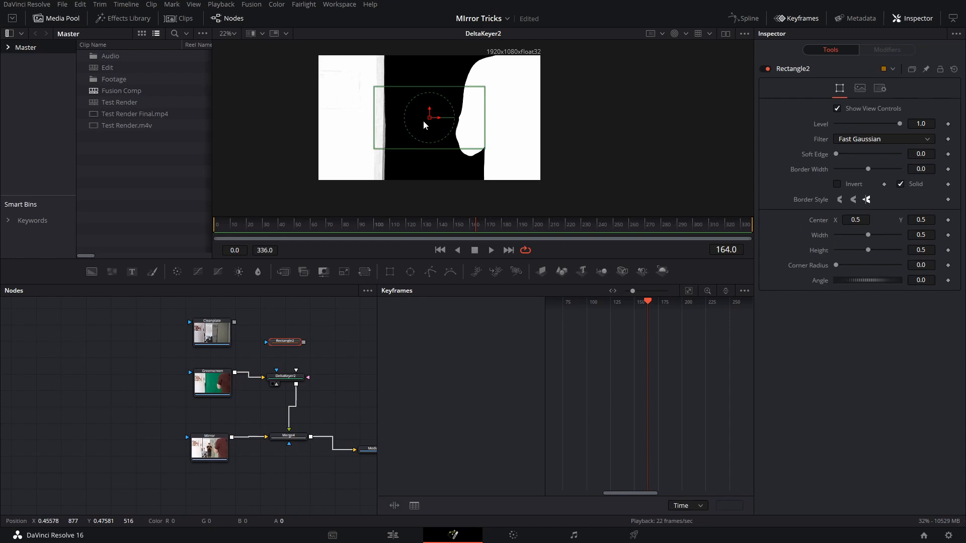
Place a Rectangle mask over the left wall strip and connect it as the keyer's garbage matte.
left_click_drag(425, 115, 337, 71)
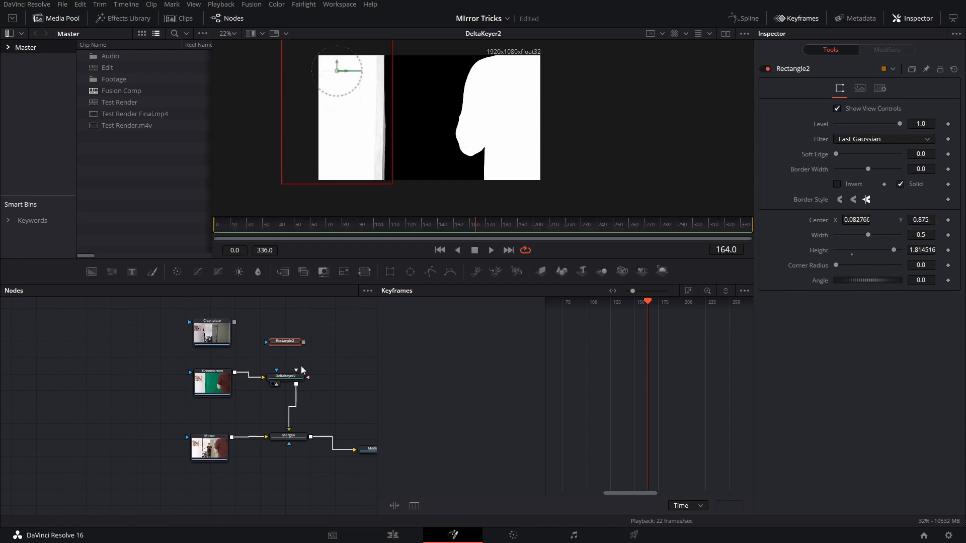
left_click(289, 373)
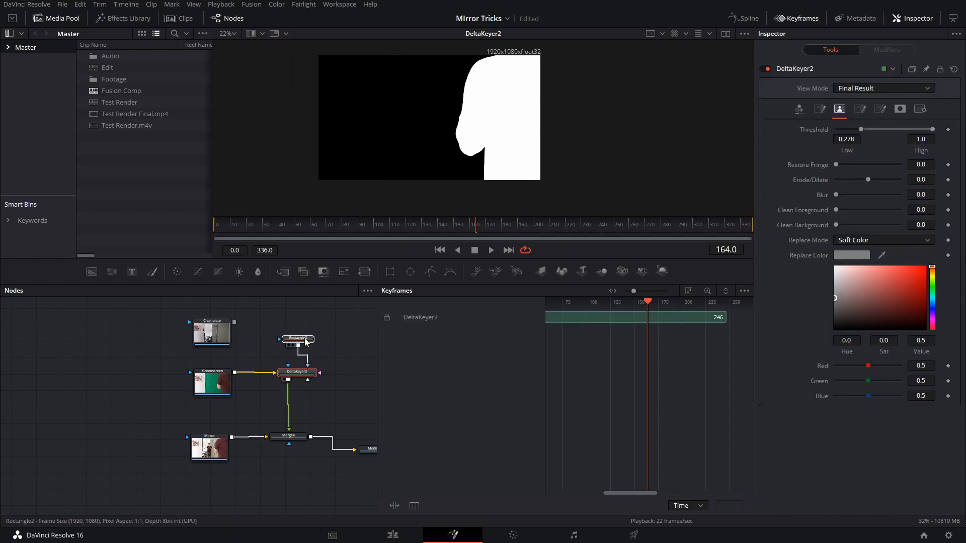
left_click(298, 339)
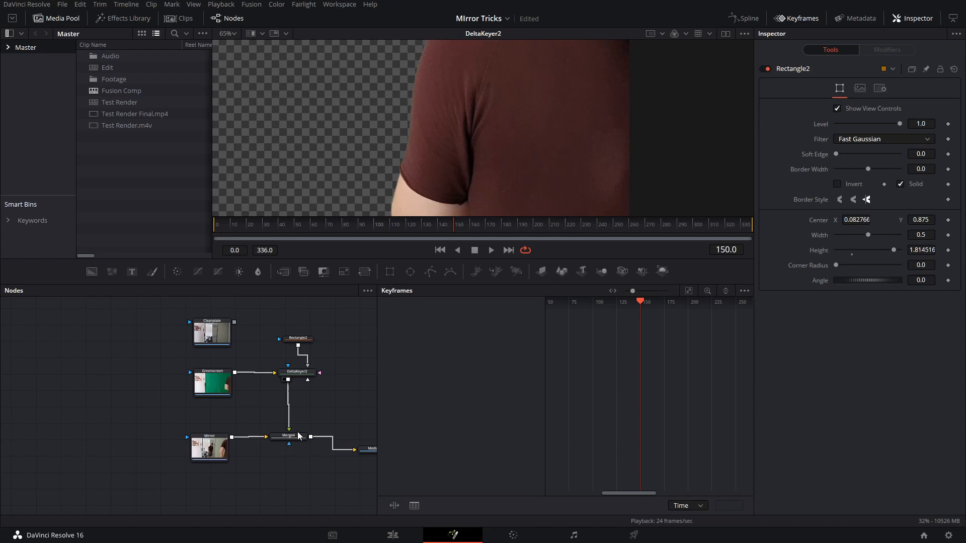
Raise the Delta Keyer's matte Blur slightly while viewing the merged composite.
left_click(289, 436)
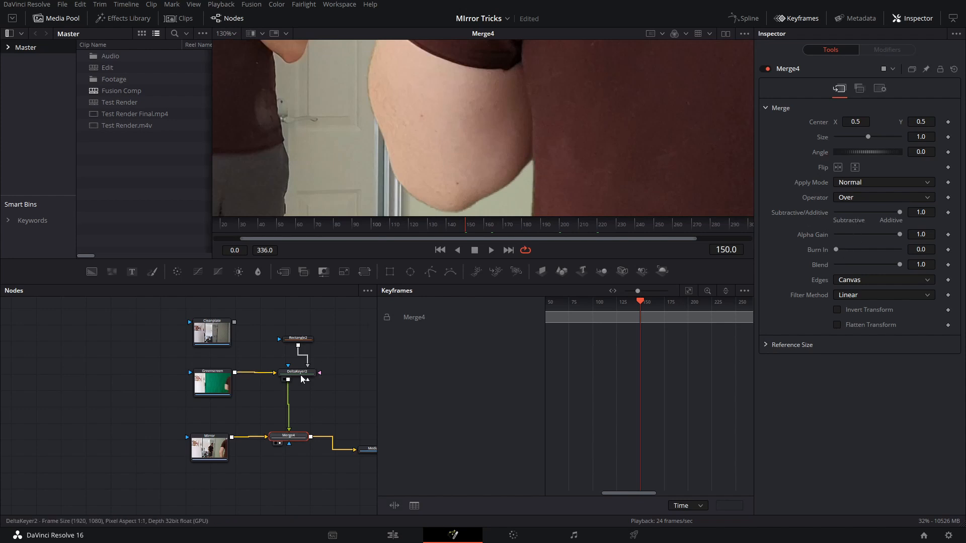
left_click(296, 372)
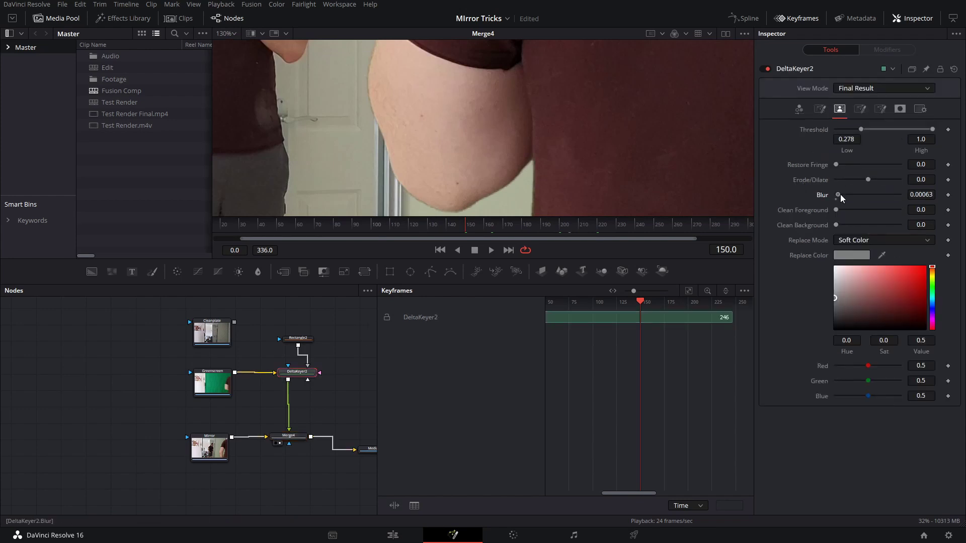
left_click_drag(837, 195, 861, 195)
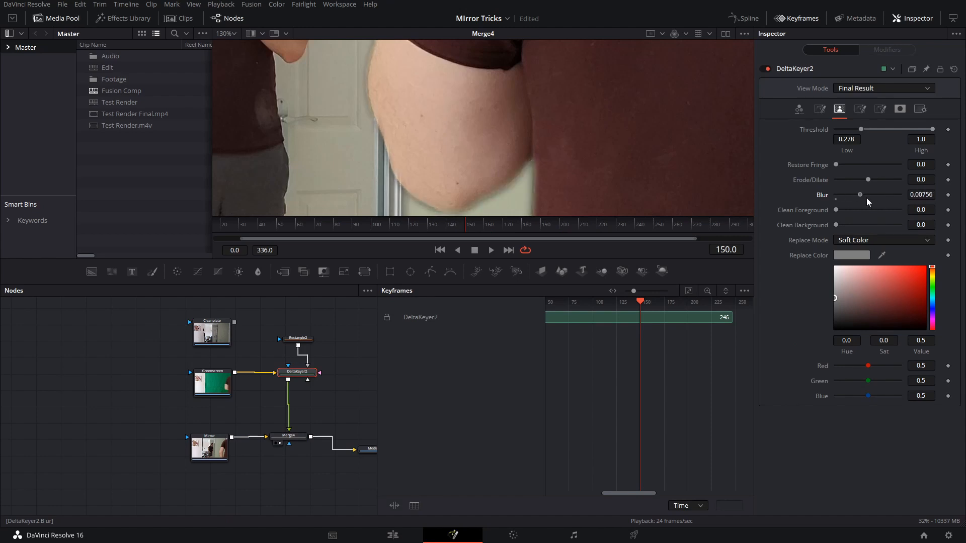
left_click_drag(860, 195, 842, 194)
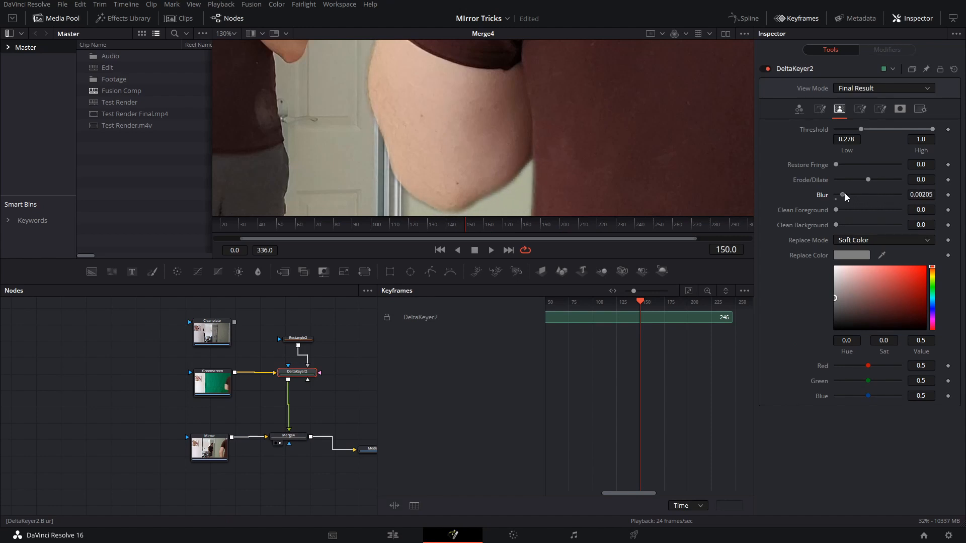
left_click_drag(845, 195, 842, 195)
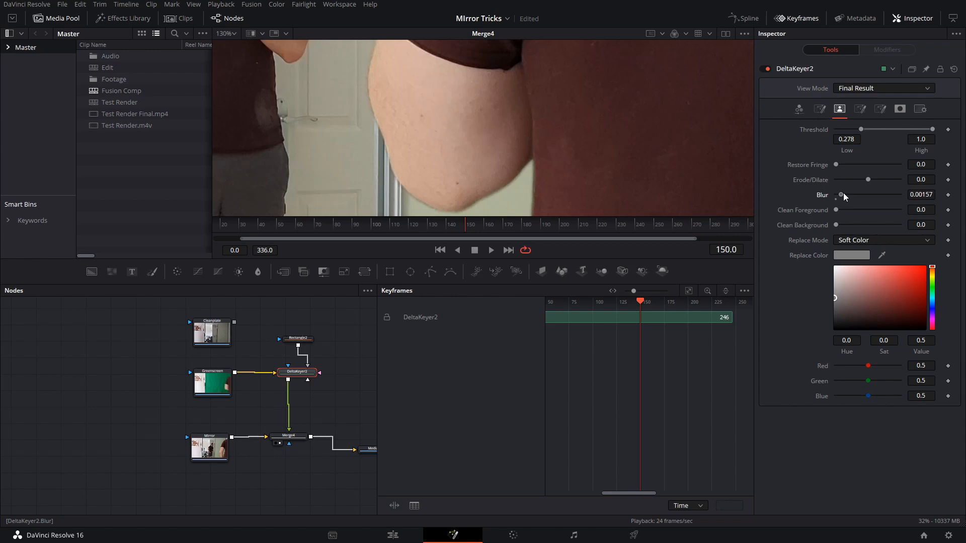
Set the matte Erode/Dilate slightly negative to shrink the key's edges.
left_click_drag(869, 179, 863, 179)
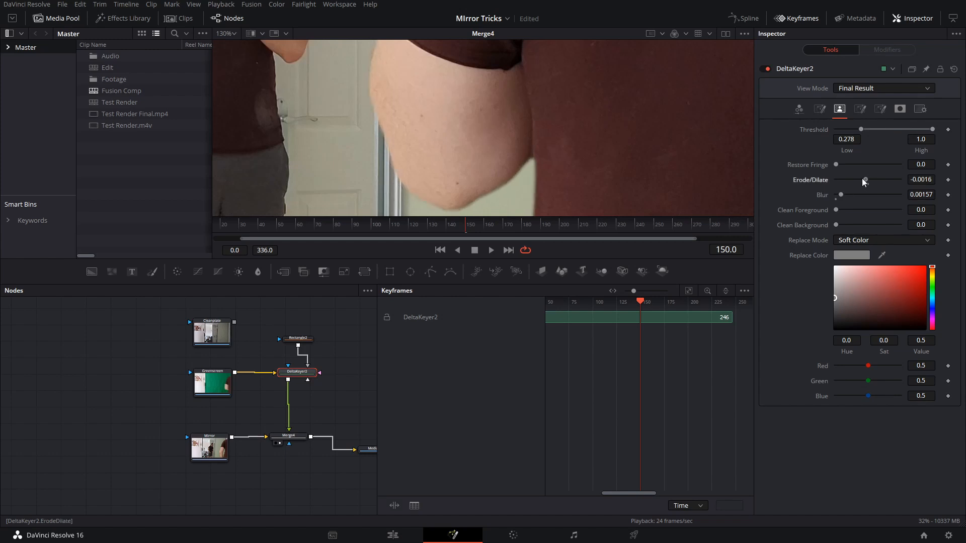
left_click_drag(865, 180, 866, 181)
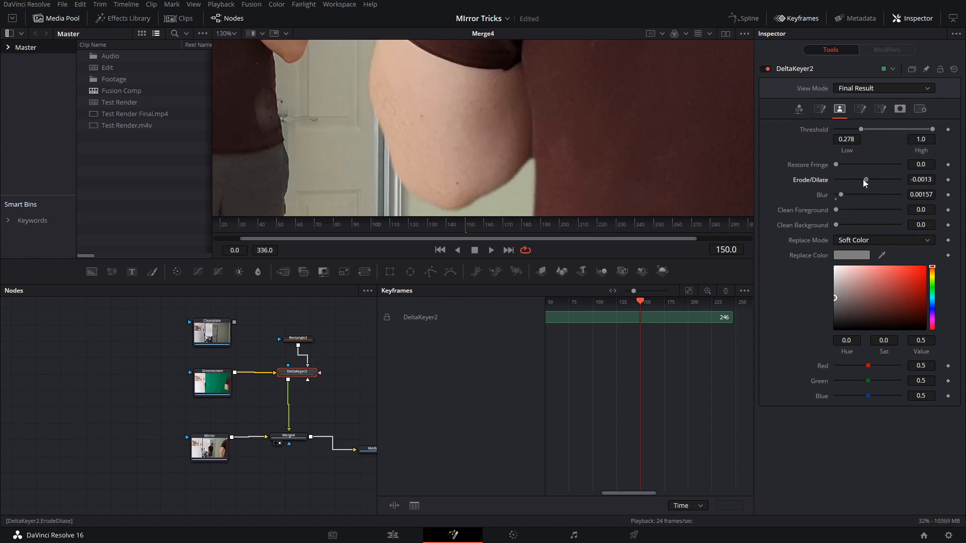
left_click_drag(865, 179, 868, 179)
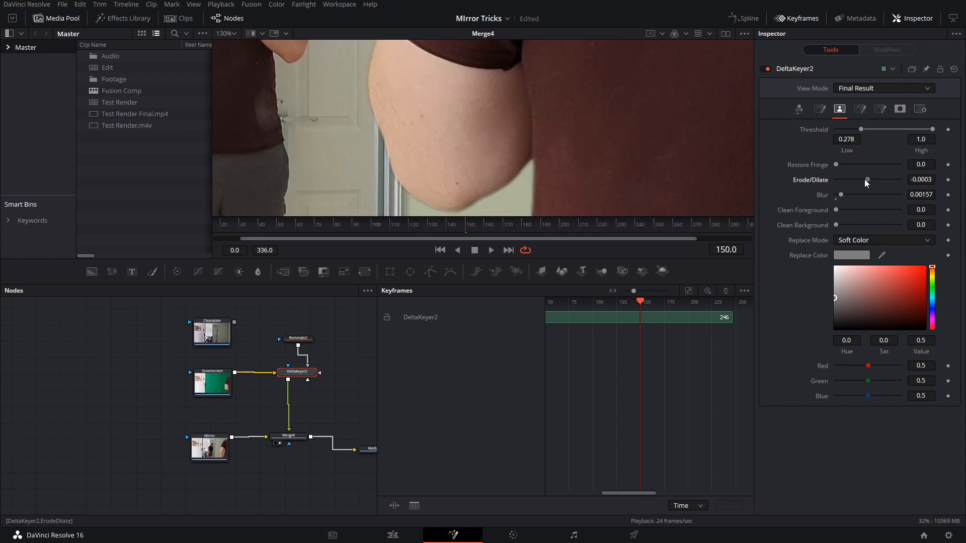
left_click_drag(867, 179, 865, 179)
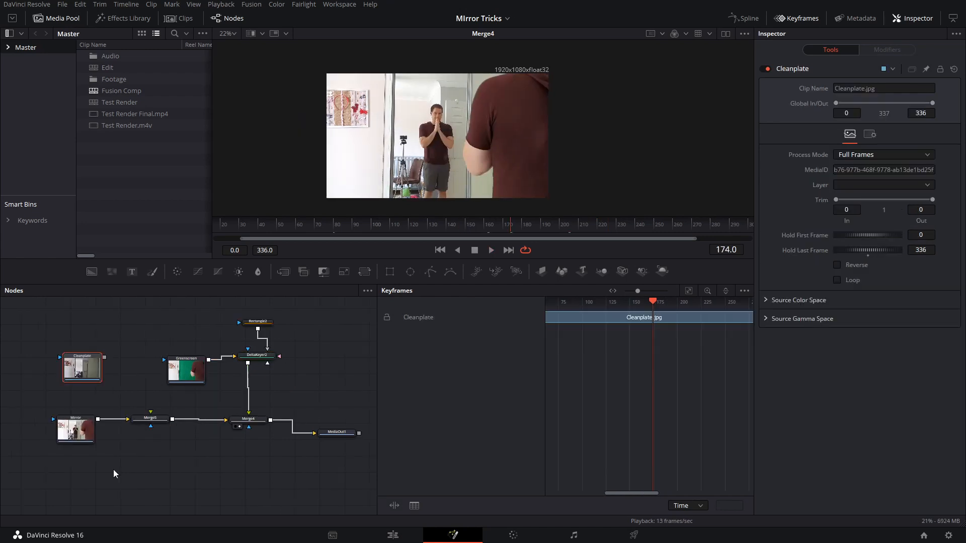
mouse_move(189, 399)
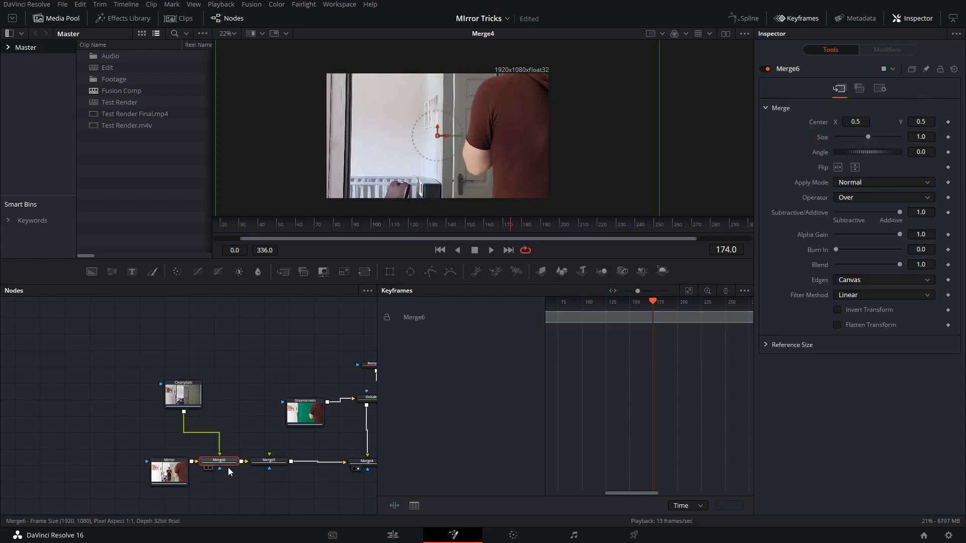
Add a Resize node after Cleanplate and view it merged over the Mirror footage.
left_click(183, 394)
type("cc")
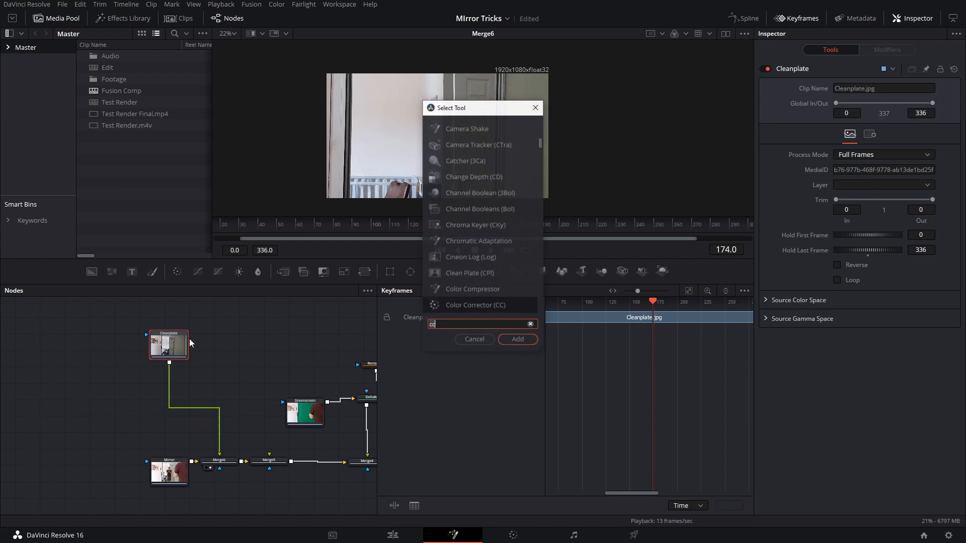
type("resi")
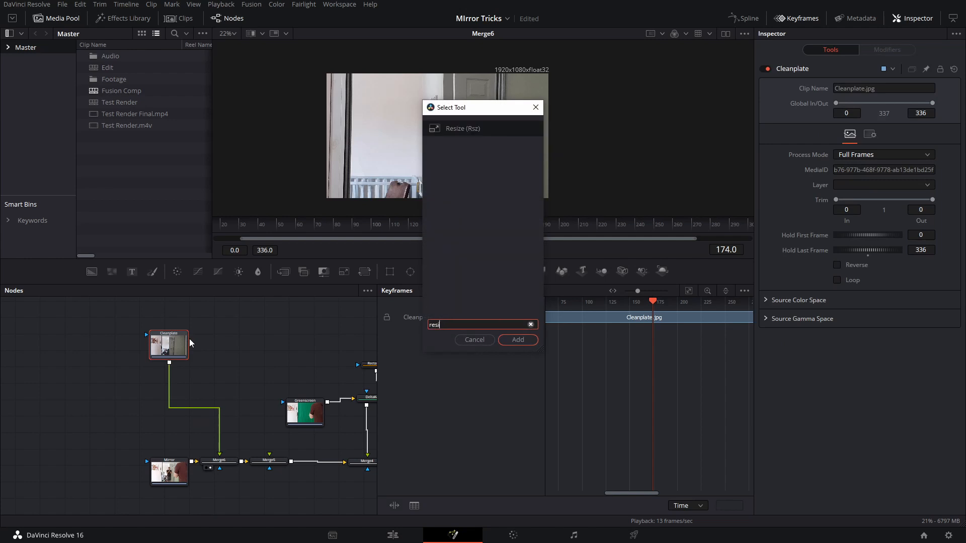
left_click(517, 340)
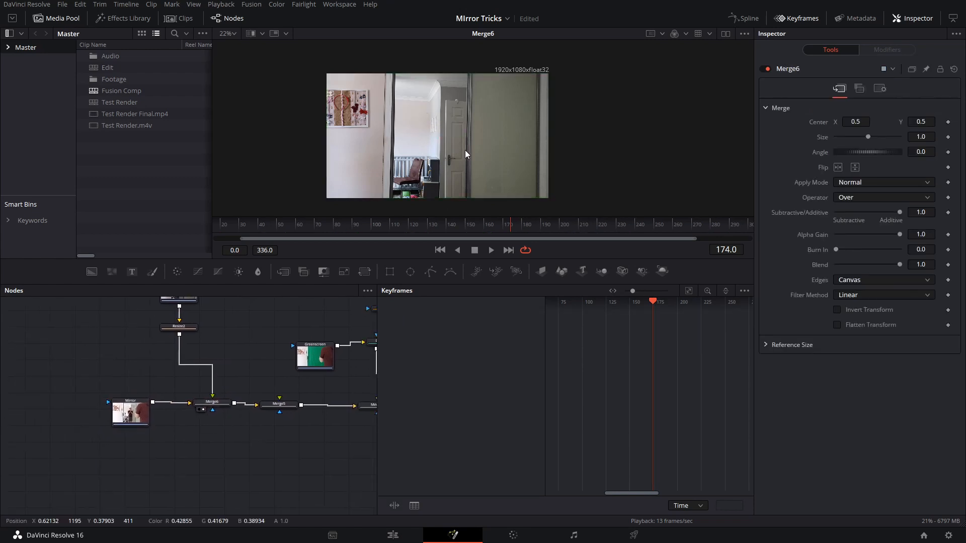
left_click(212, 402)
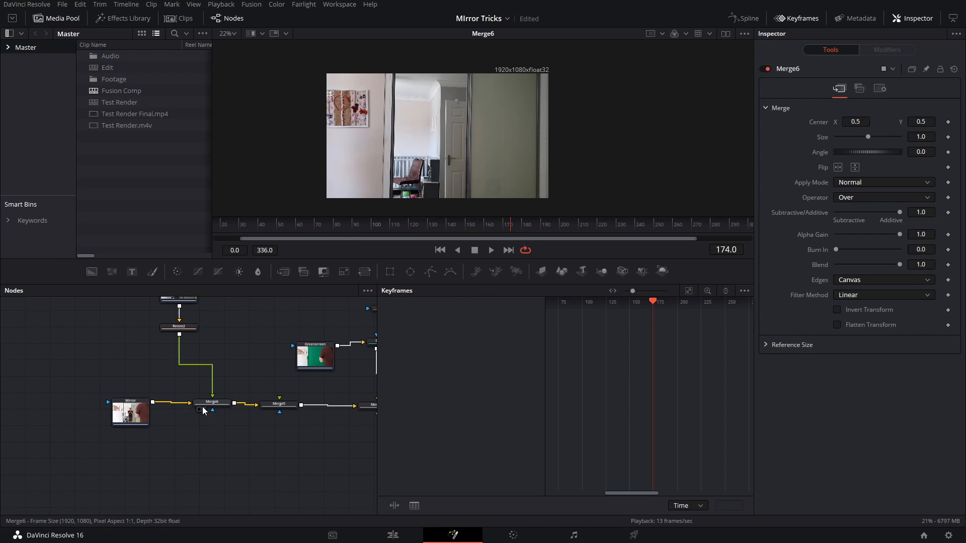
left_click(130, 413)
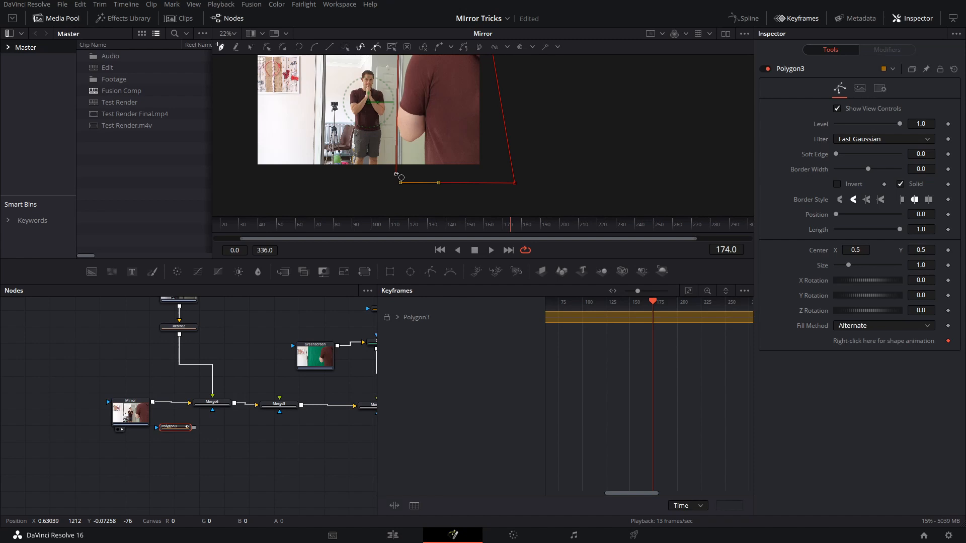
Name the polygon mask 'actor' and chain the masks into the Cleanplate merge's mask input.
left_click_drag(175, 427, 188, 442)
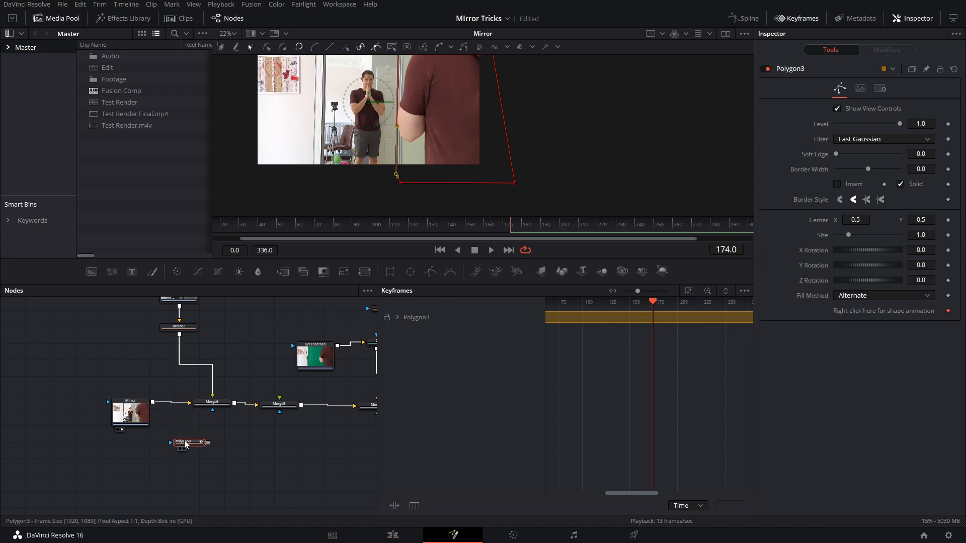
type("actor")
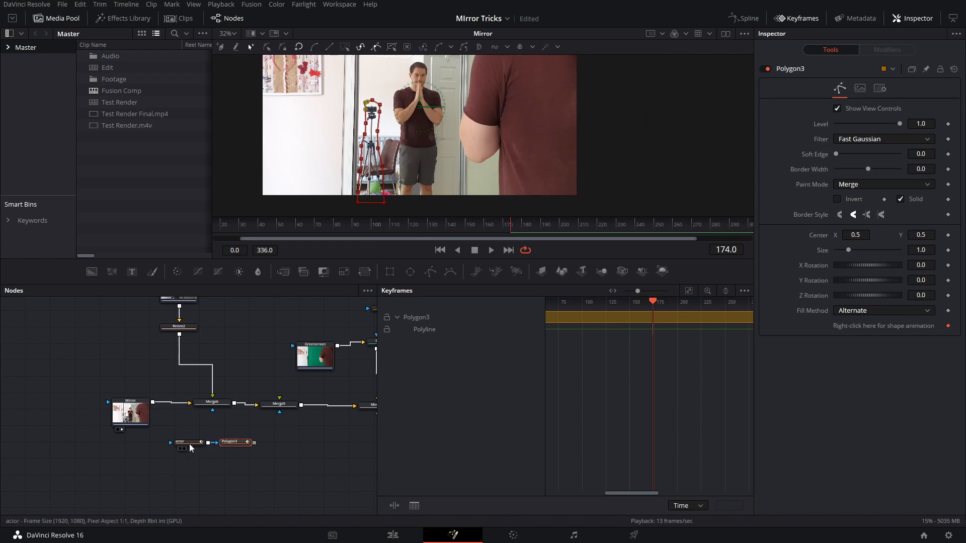
left_click_drag(234, 443, 220, 433)
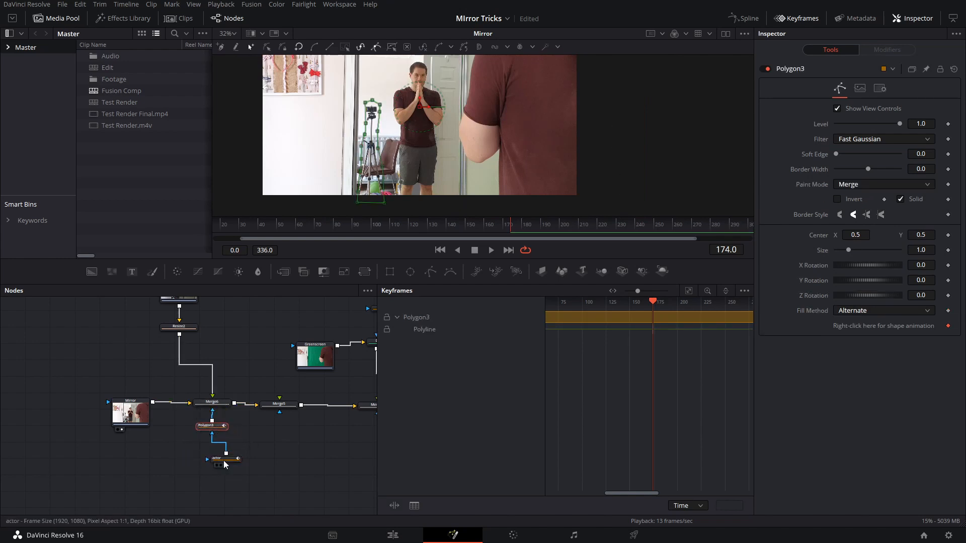
left_click(212, 402)
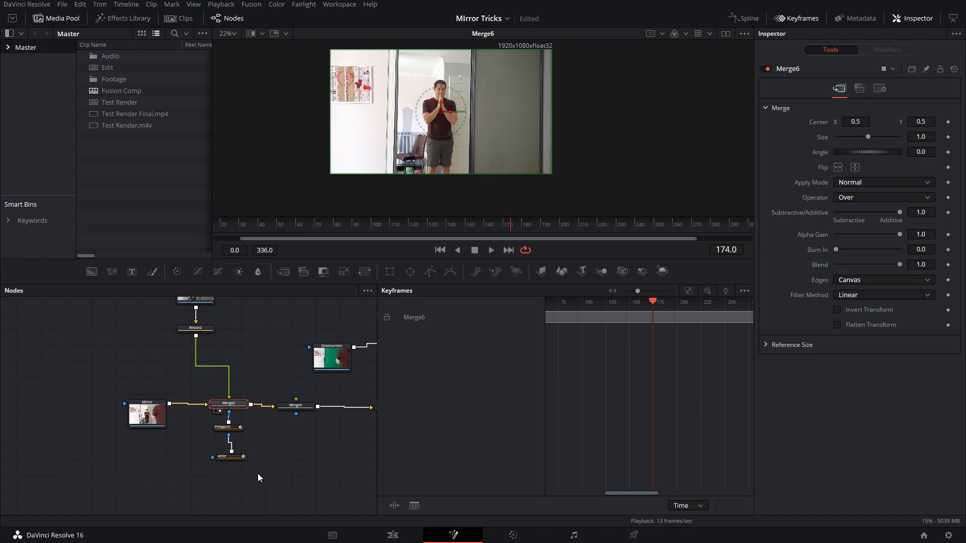
Widen the camera polygon's Border Width and give it a slight Soft Edge.
left_click(227, 452)
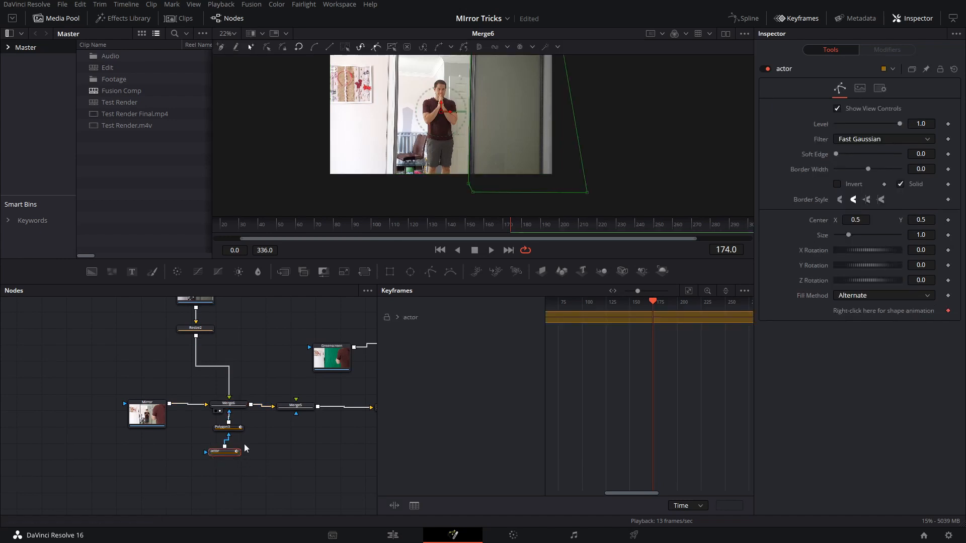
left_click(228, 427)
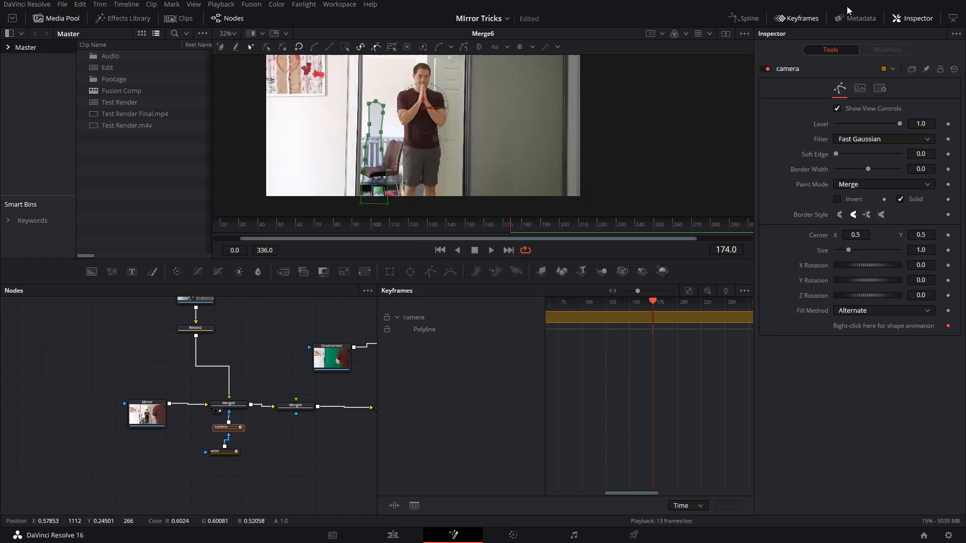
left_click_drag(839, 154, 849, 153)
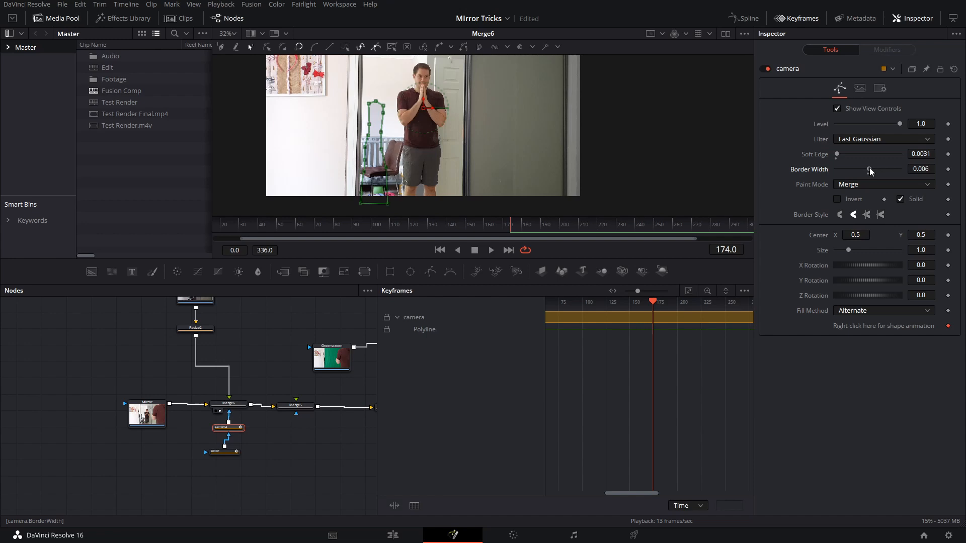
left_click_drag(869, 169, 871, 169)
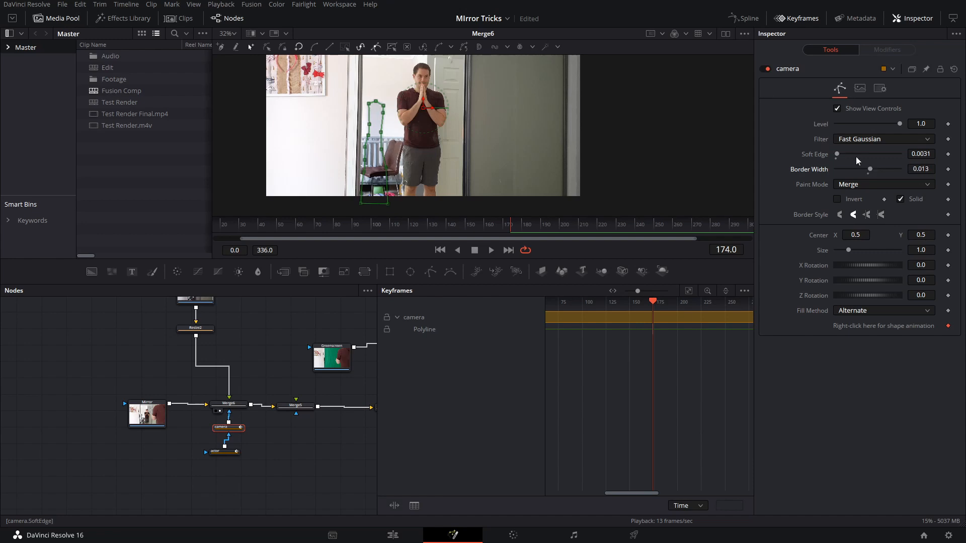
left_click_drag(836, 154, 843, 153)
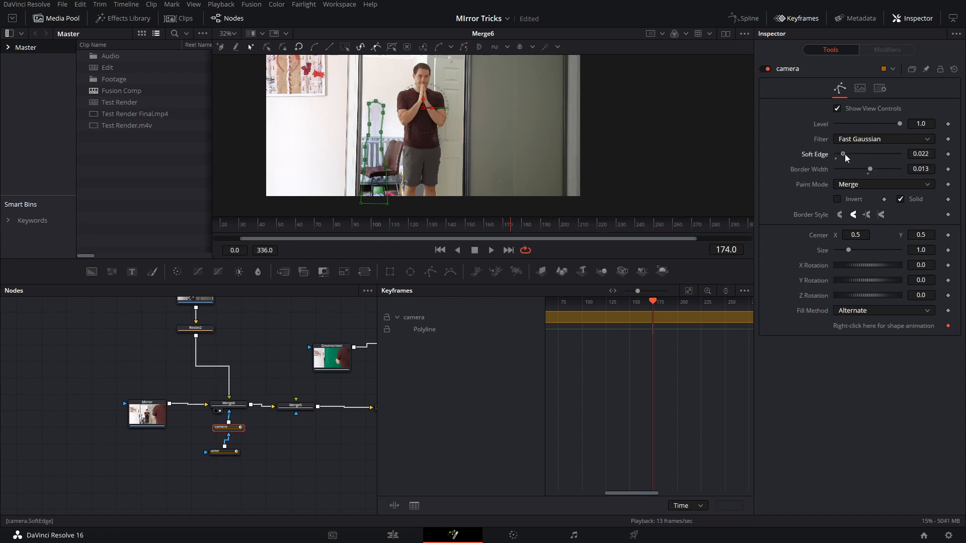
left_click_drag(845, 154, 837, 154)
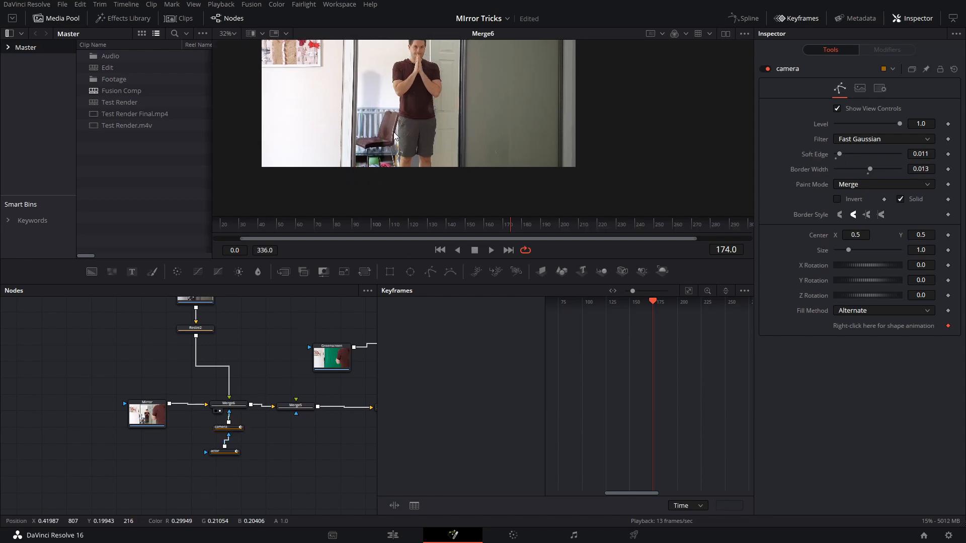
left_click(224, 452)
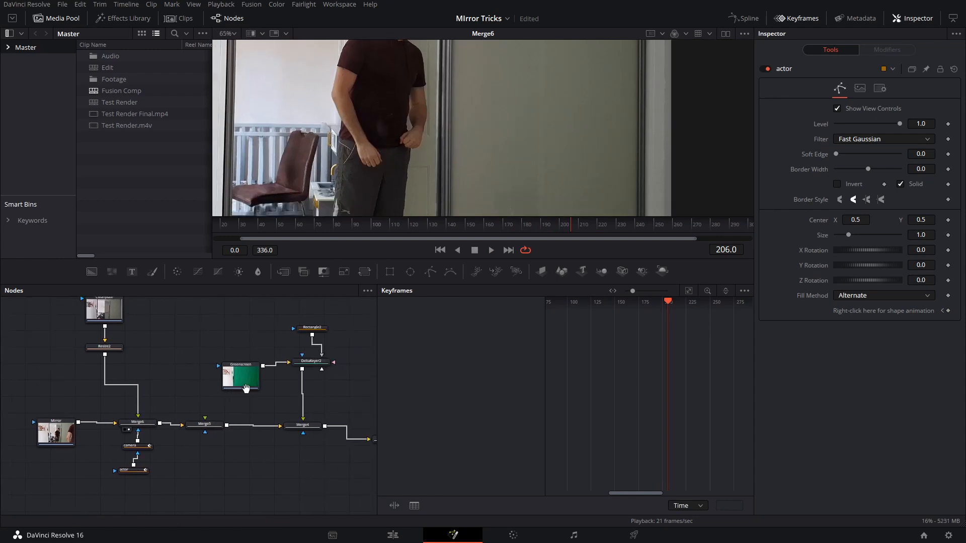
left_click_drag(245, 388, 269, 403)
type("resi")
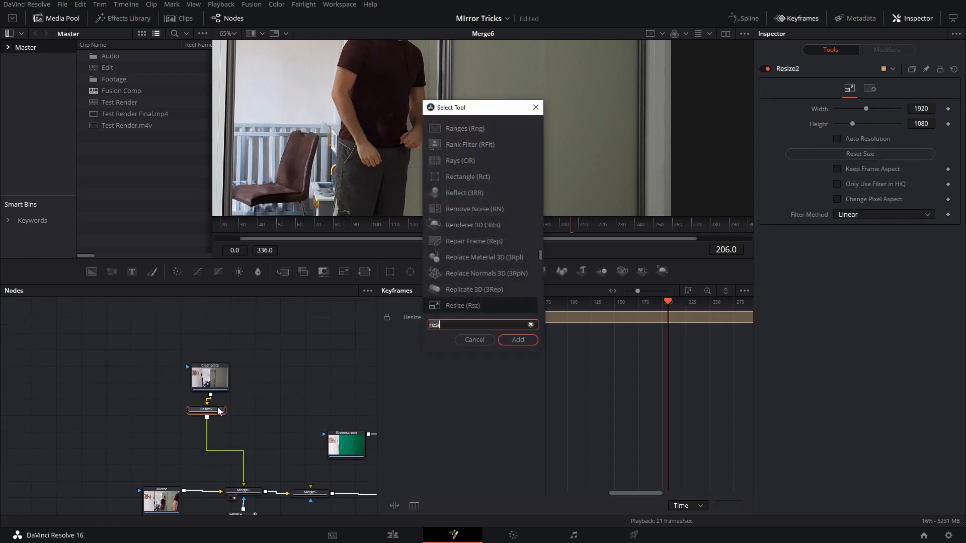
Add a Color Corrector after the resized clean plate and lower its Gamma to 0.73.
type("cc")
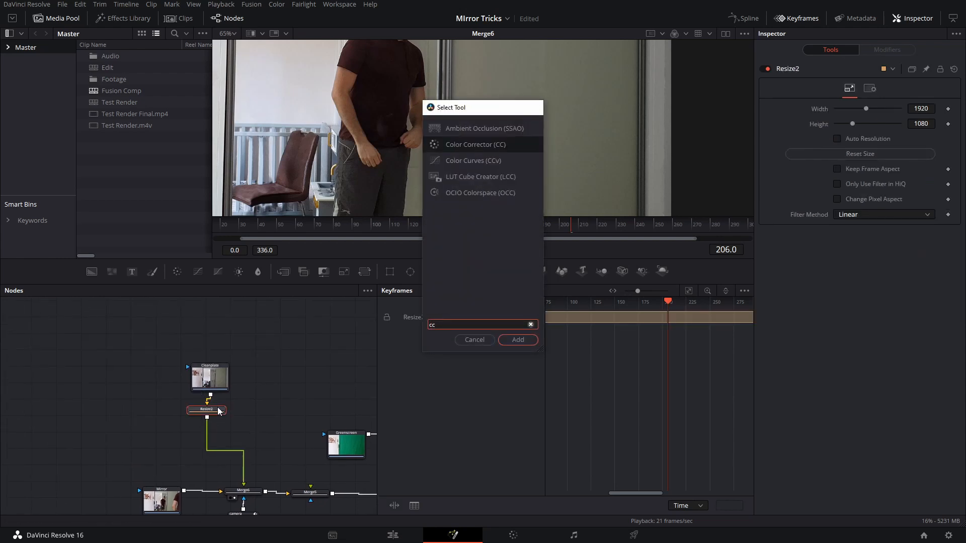
left_click(518, 340)
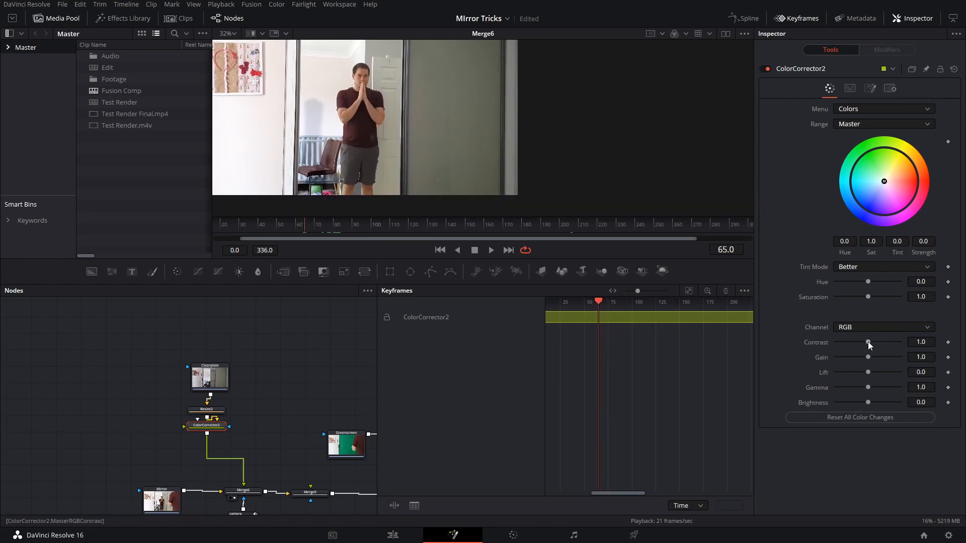
left_click_drag(867, 387, 859, 387)
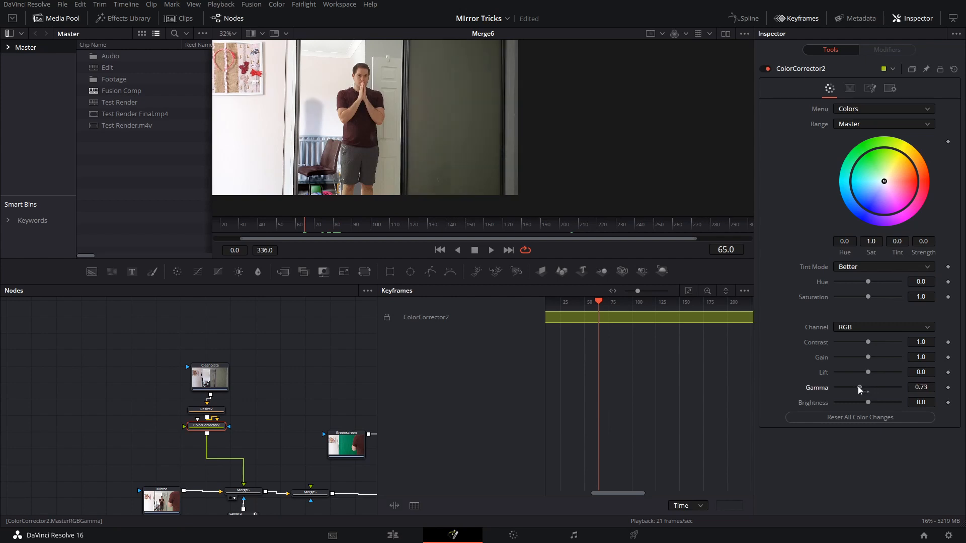
left_click_drag(868, 387, 881, 387)
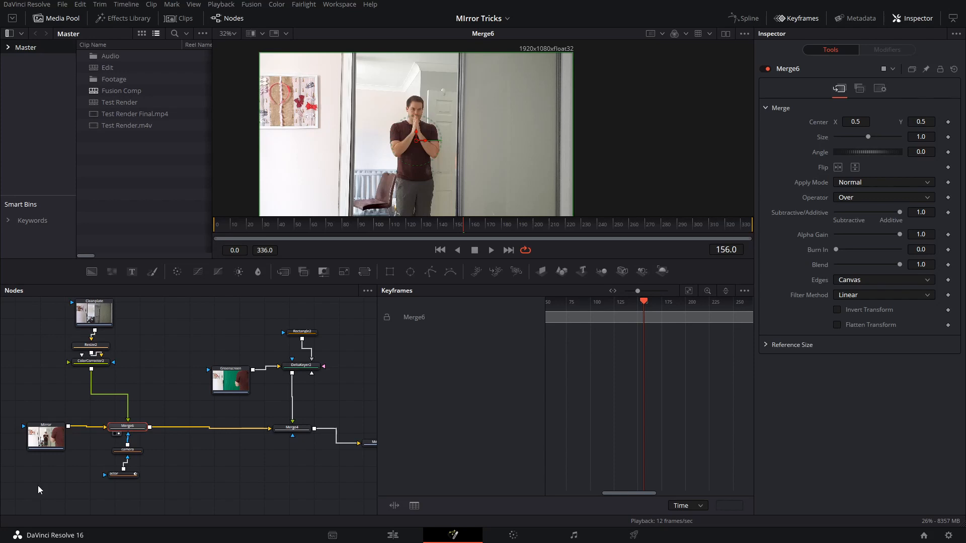
View the final Merge4 composite showing the keyed actor inside the mirror.
left_click(292, 428)
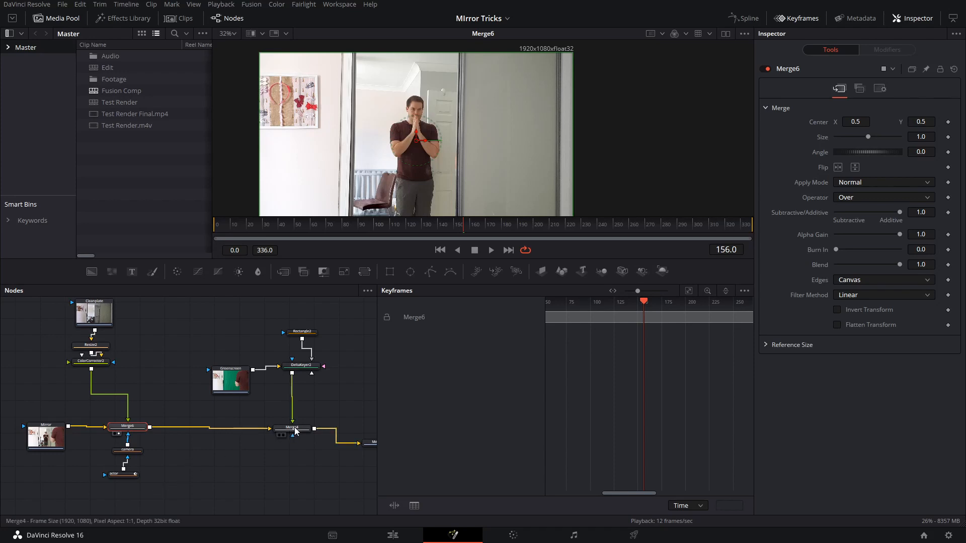
left_click(291, 428)
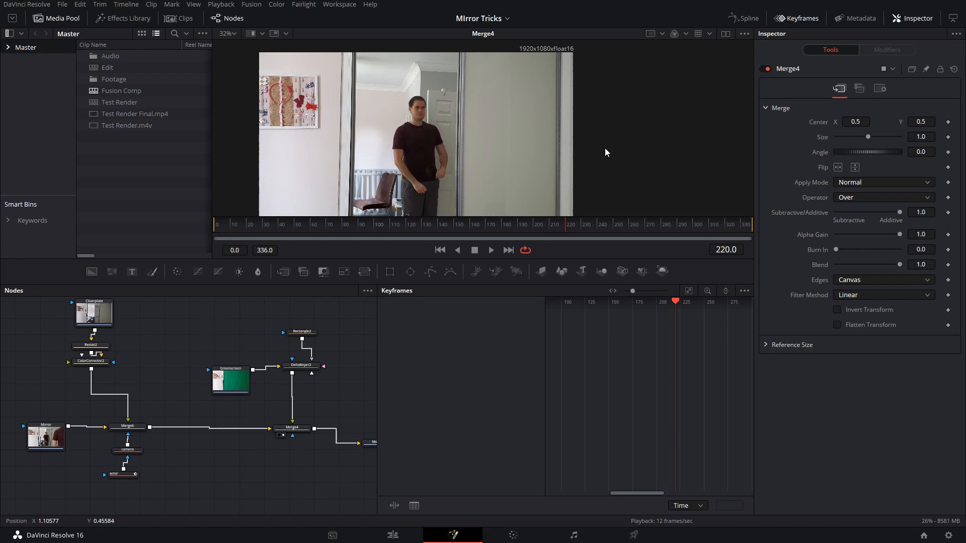
mouse_move(433, 356)
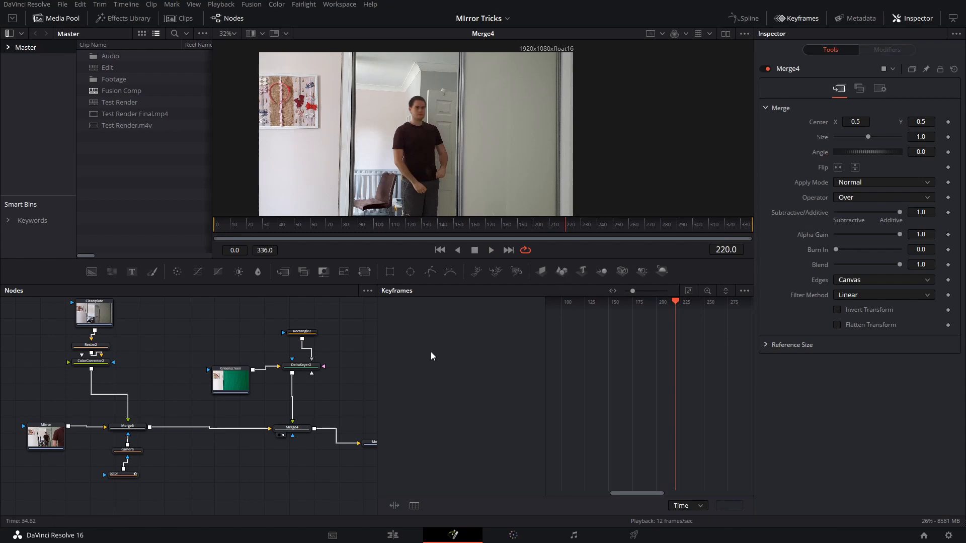
mouse_move(434, 346)
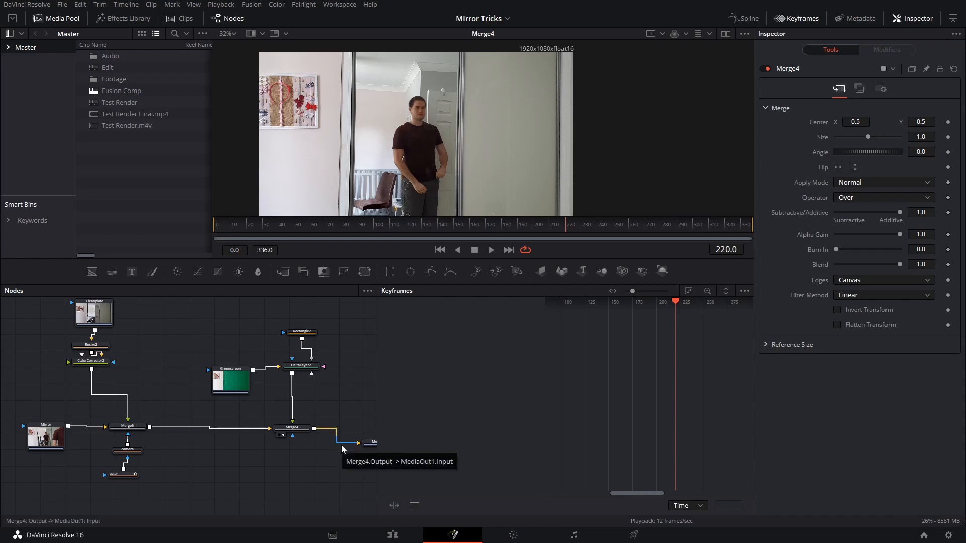
mouse_move(366, 336)
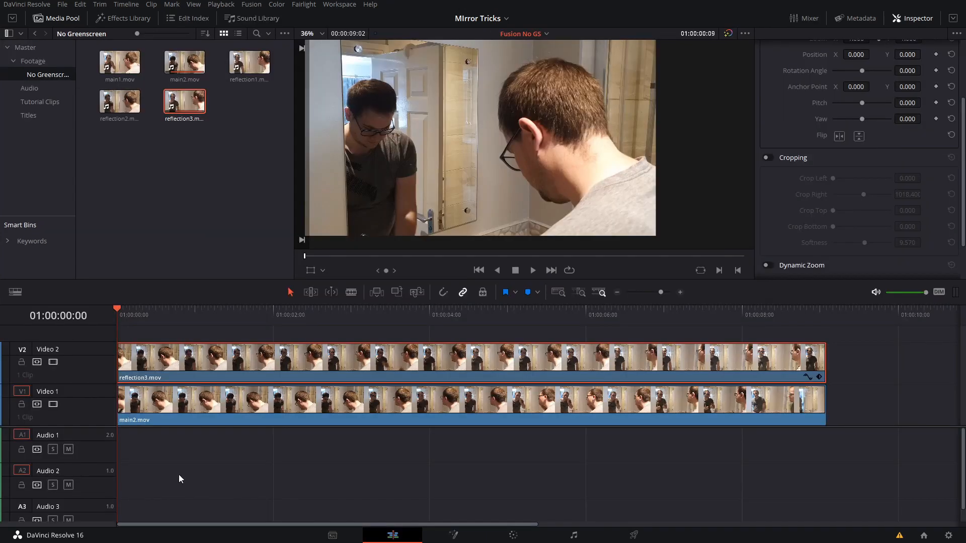
mouse_move(184, 479)
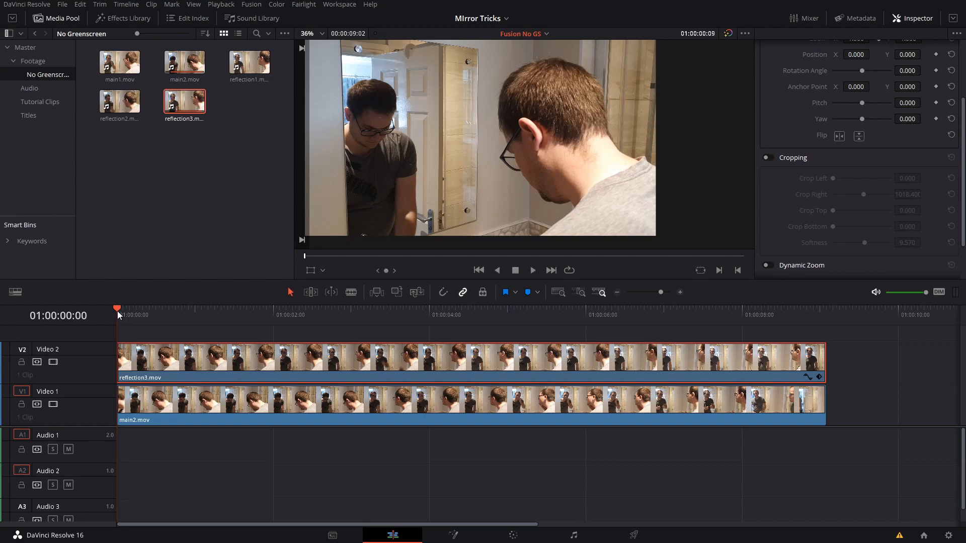
mouse_move(124, 316)
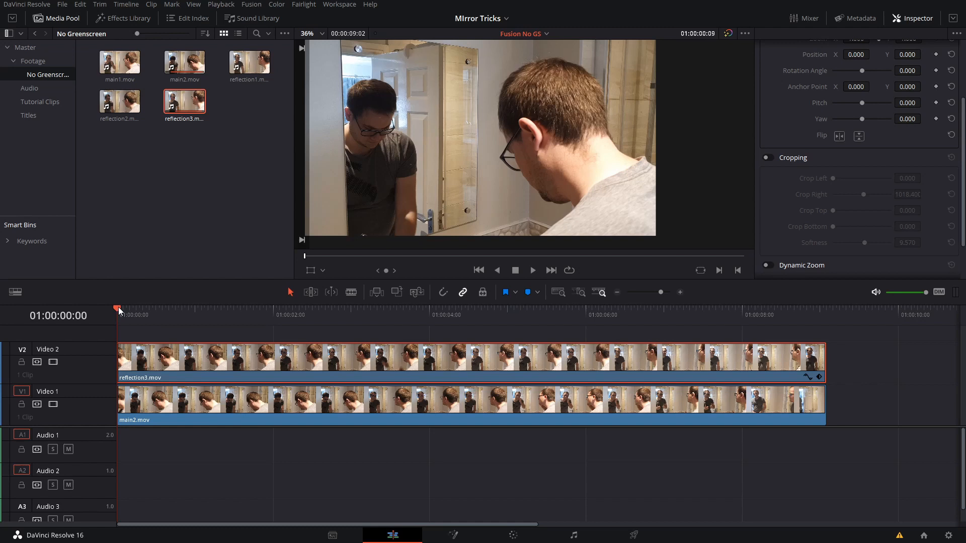
left_click(337, 311)
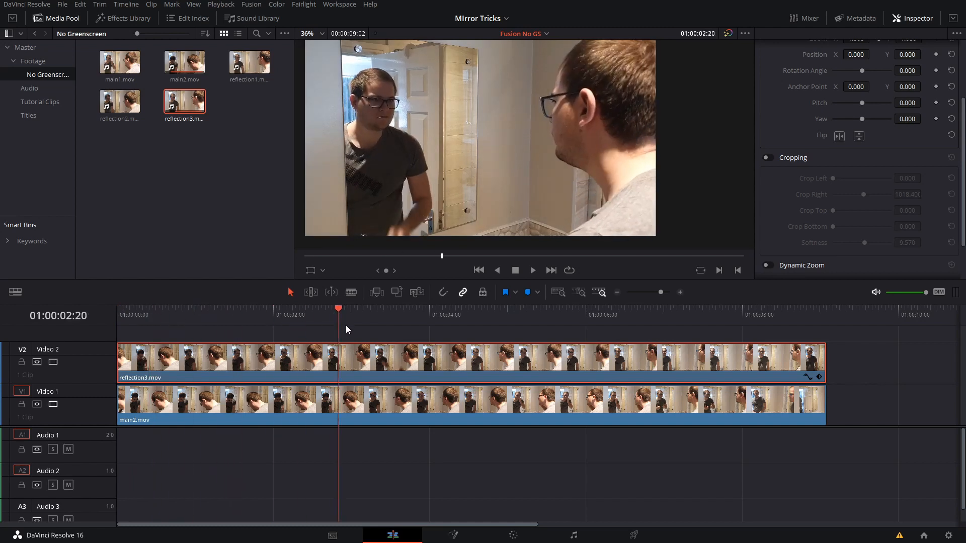
left_click(405, 321)
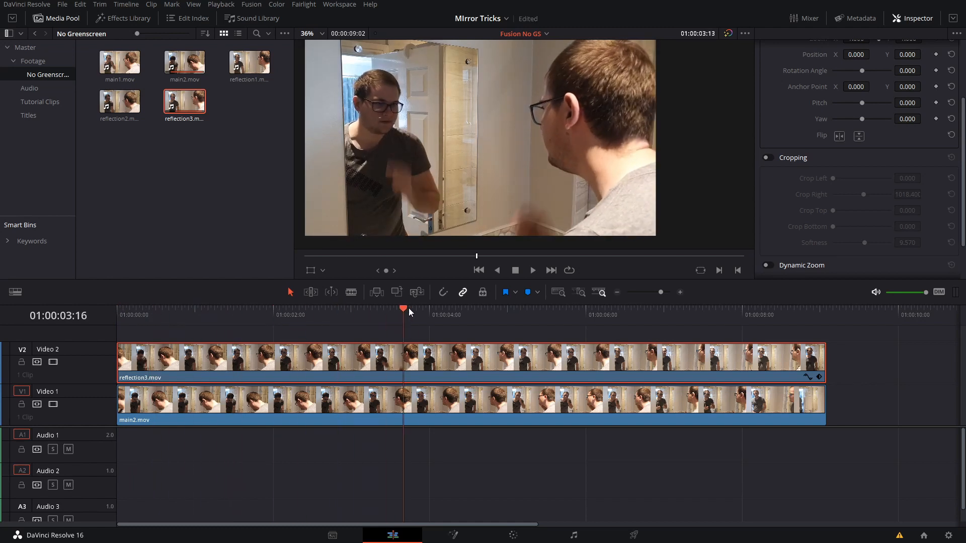
left_click(250, 315)
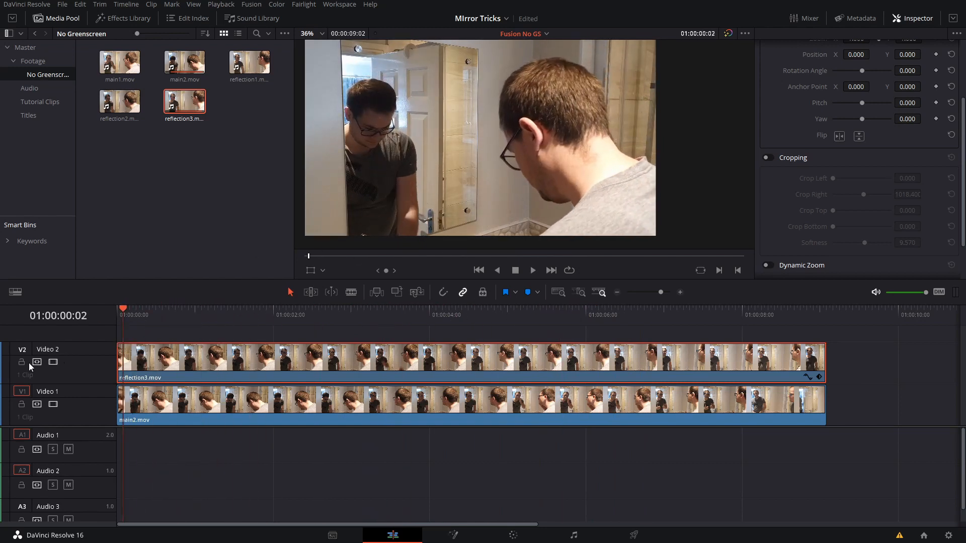
left_click(53, 362)
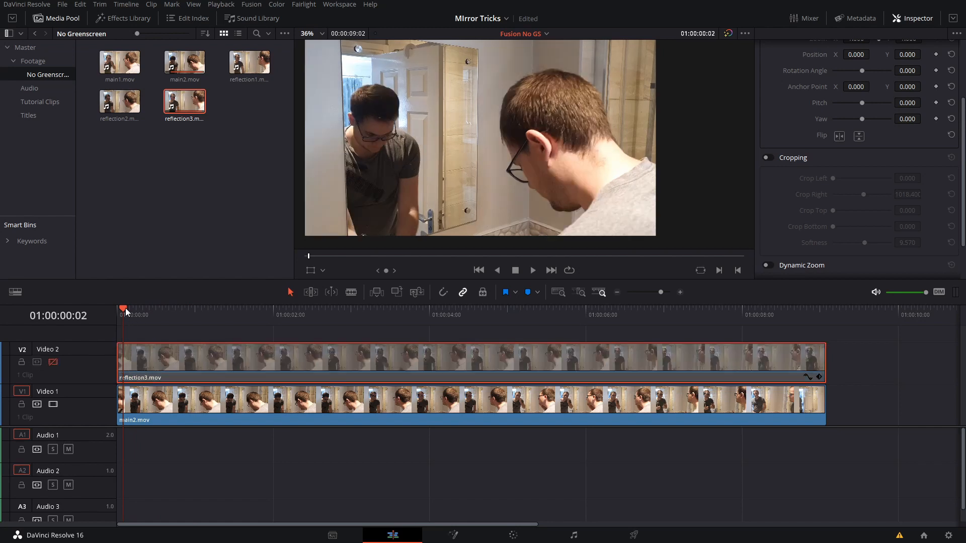
left_click(293, 315)
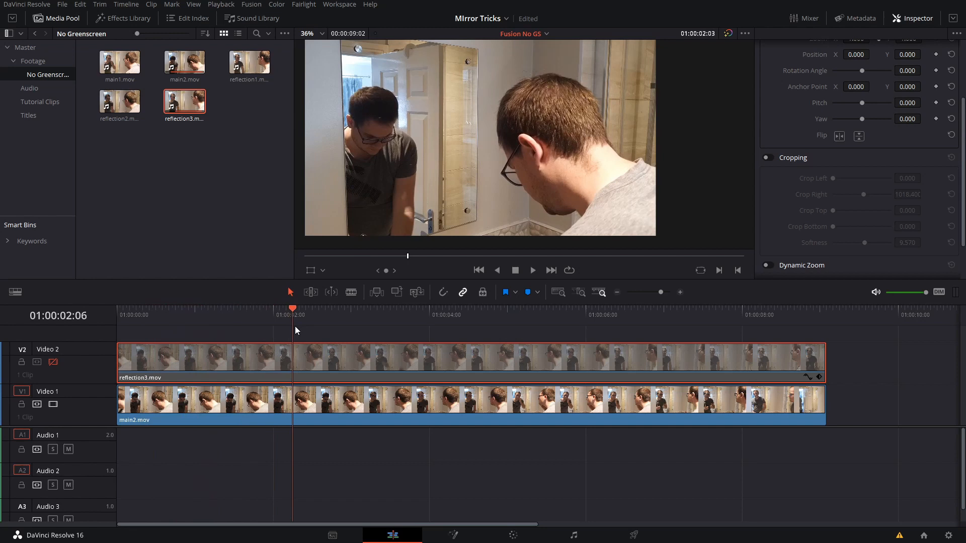
left_click(618, 314)
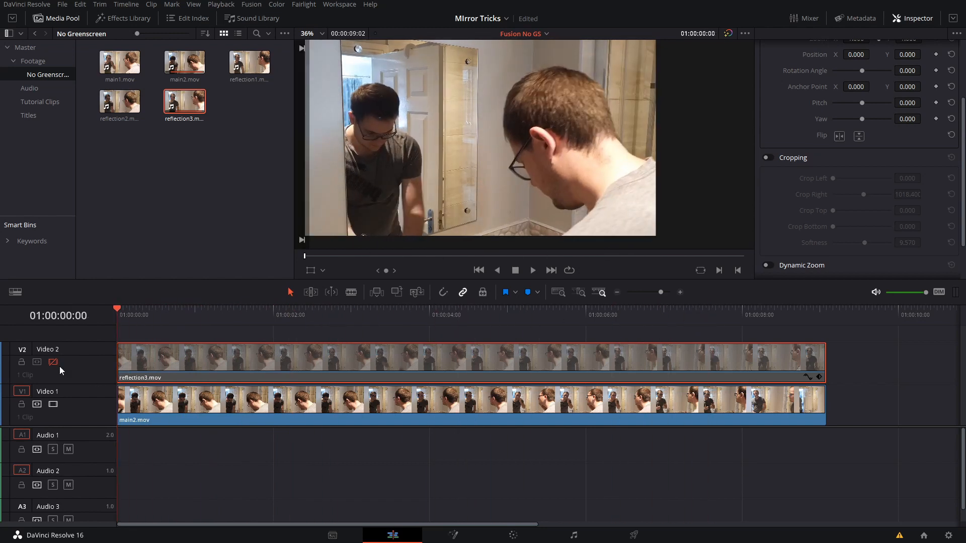
left_click(53, 362)
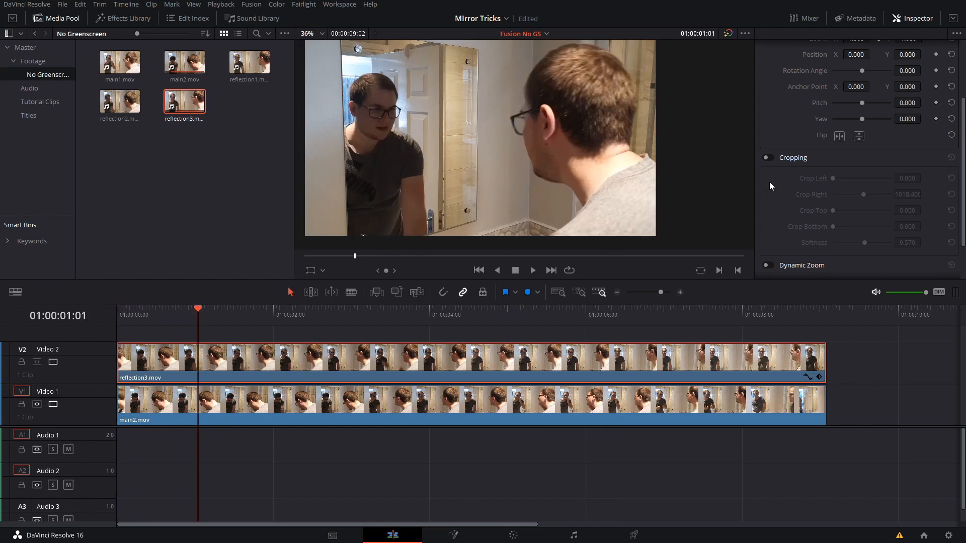
Enable Cropping on reflection3 and set its Crop Right to about 1018.4.
left_click(767, 158)
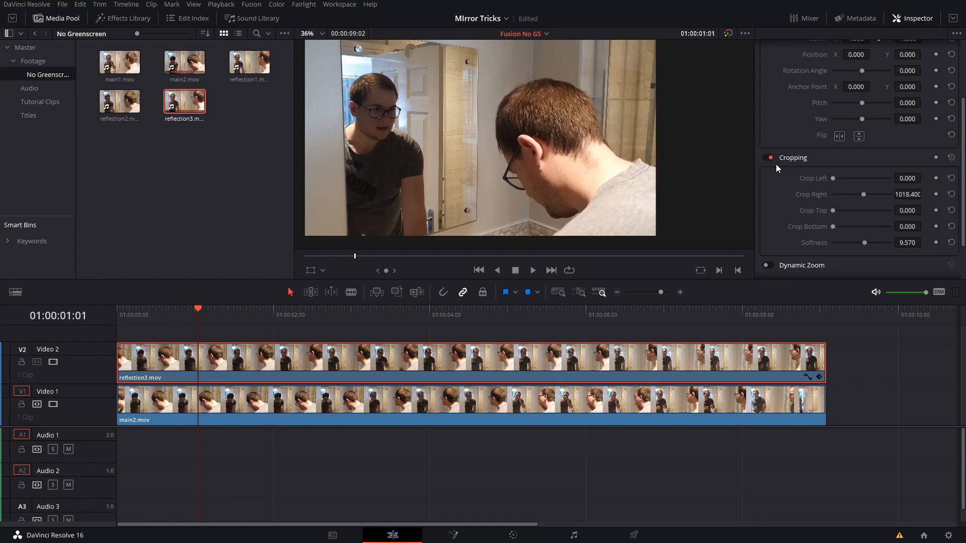
left_click_drag(869, 195, 863, 194)
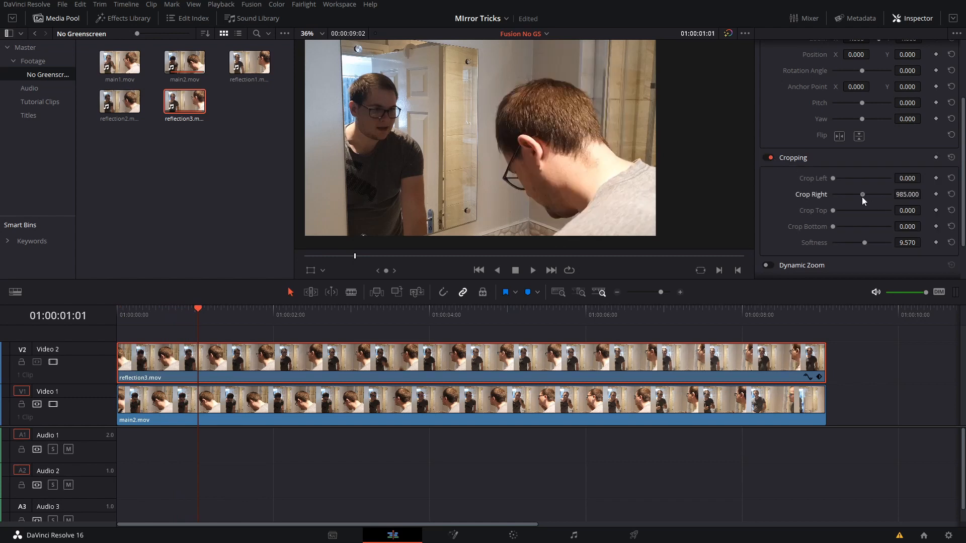
left_click_drag(862, 194, 853, 194)
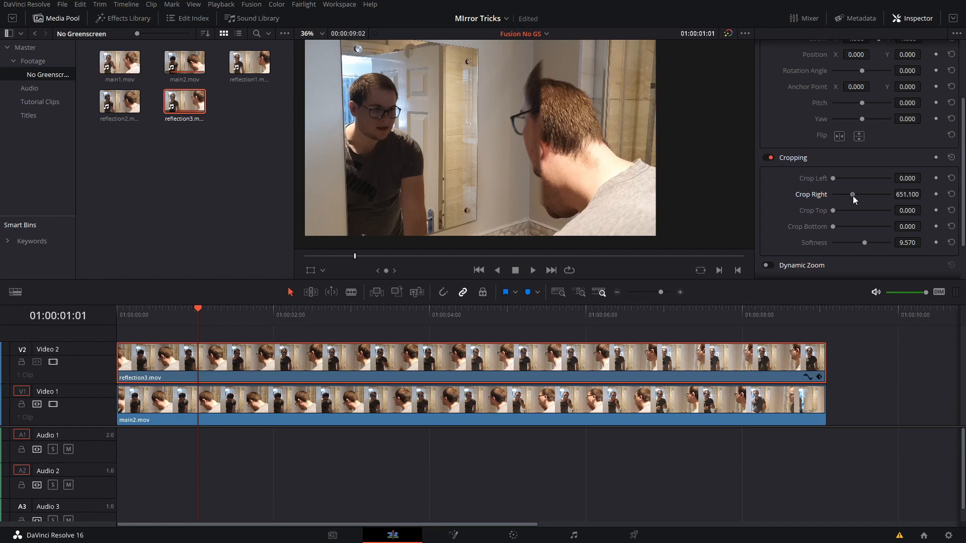
left_click_drag(853, 194, 887, 194)
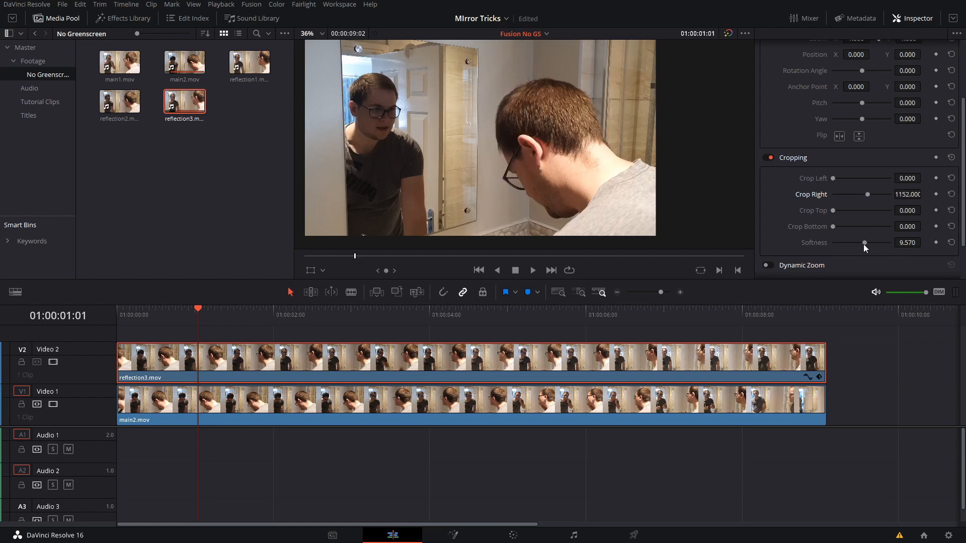
left_click_drag(863, 242, 847, 242)
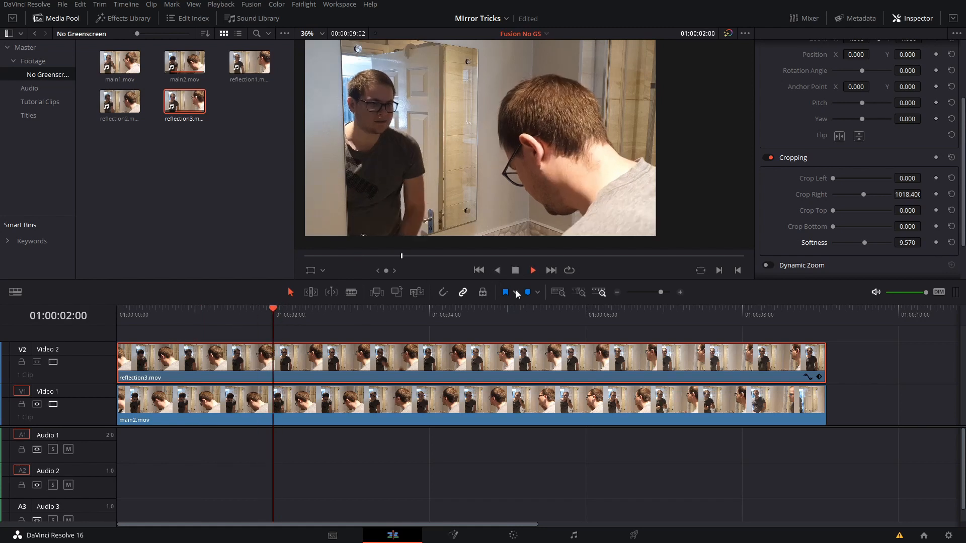
left_click(429, 315)
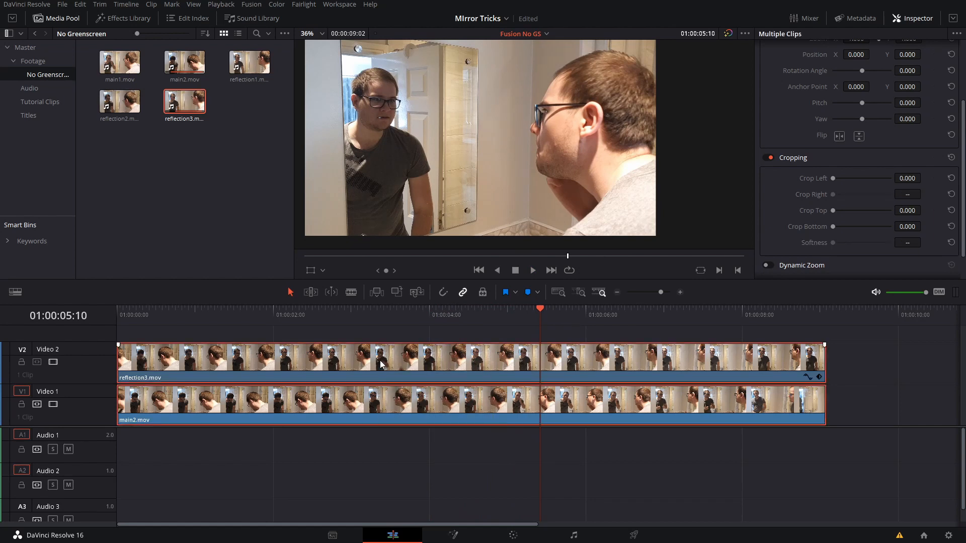
Turn the selected reflection3 and main2 clips into a new compound clip named 'reflection'.
right_click(381, 363)
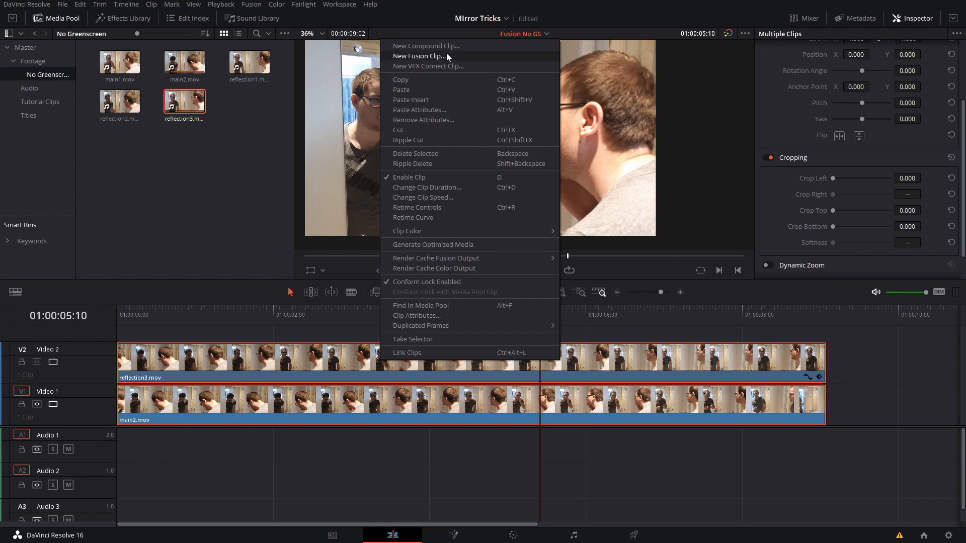
left_click(419, 46)
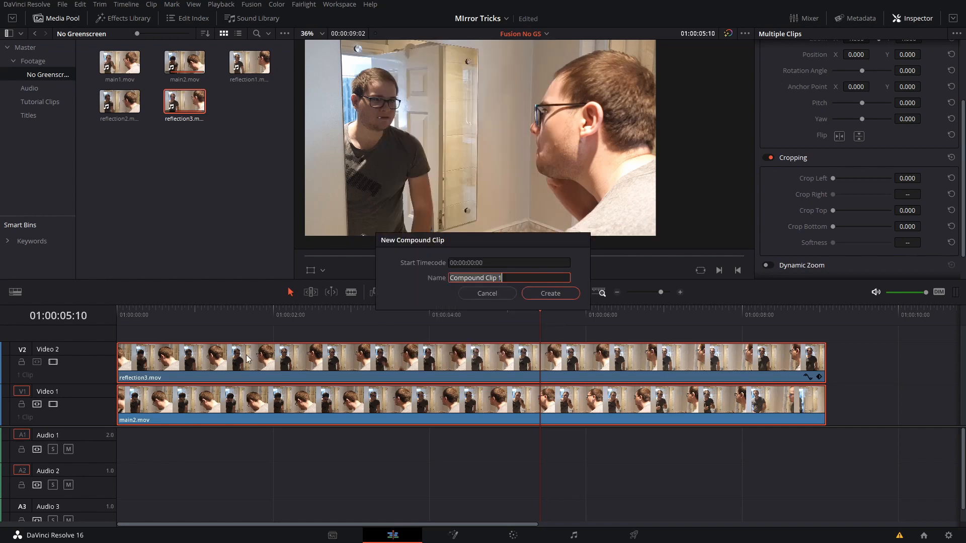
type("reflection")
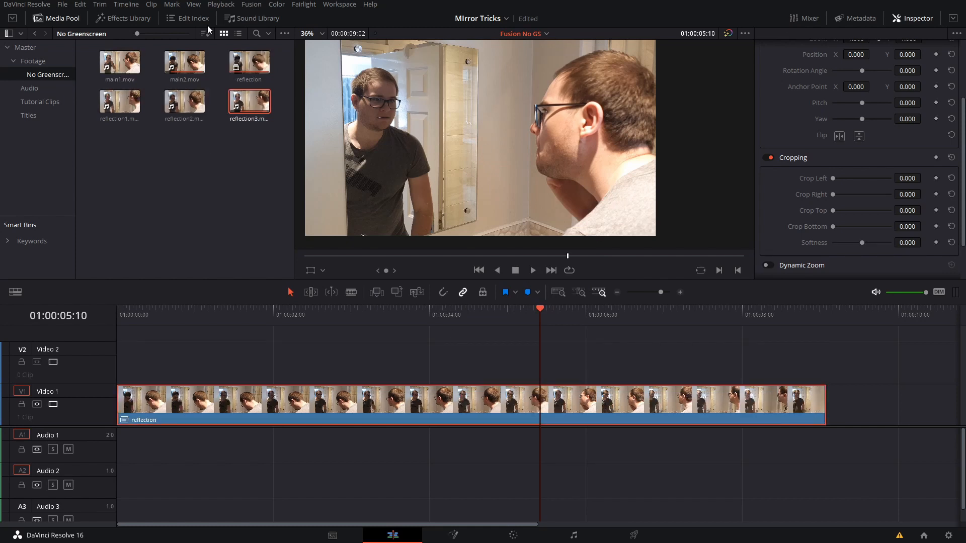
Add Camera Shake to the reflection clip, lowering speed scale to ~0.31 and motion scale to ~0.29.
left_click(122, 19)
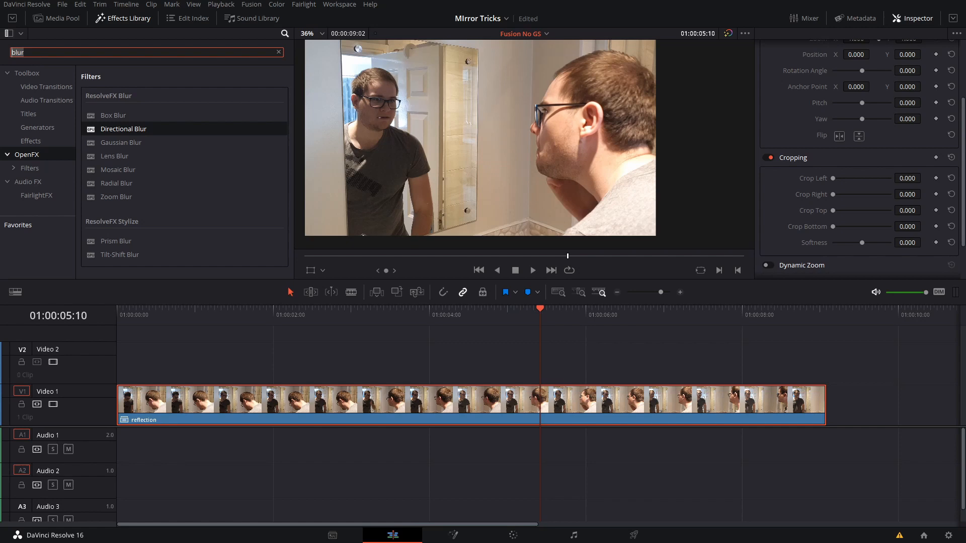
type("camer")
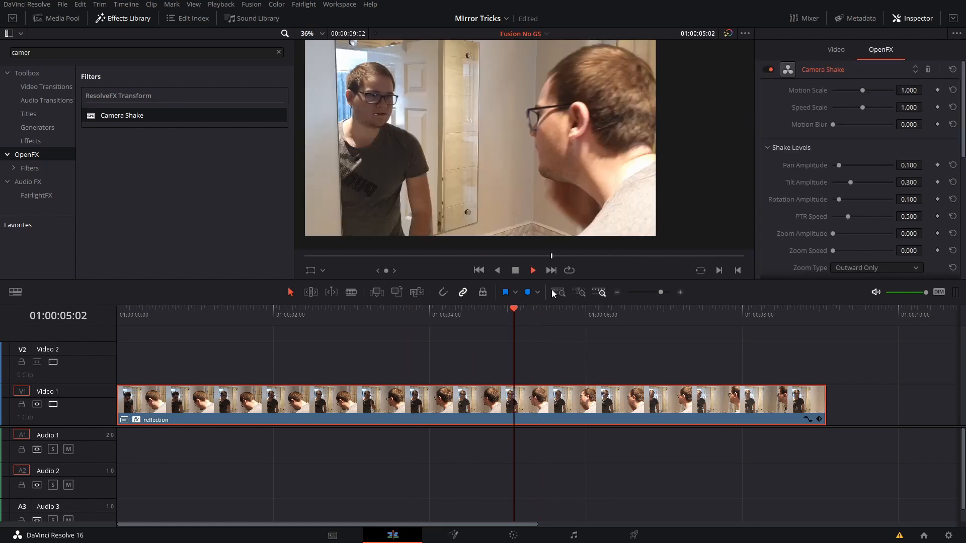
left_click(502, 316)
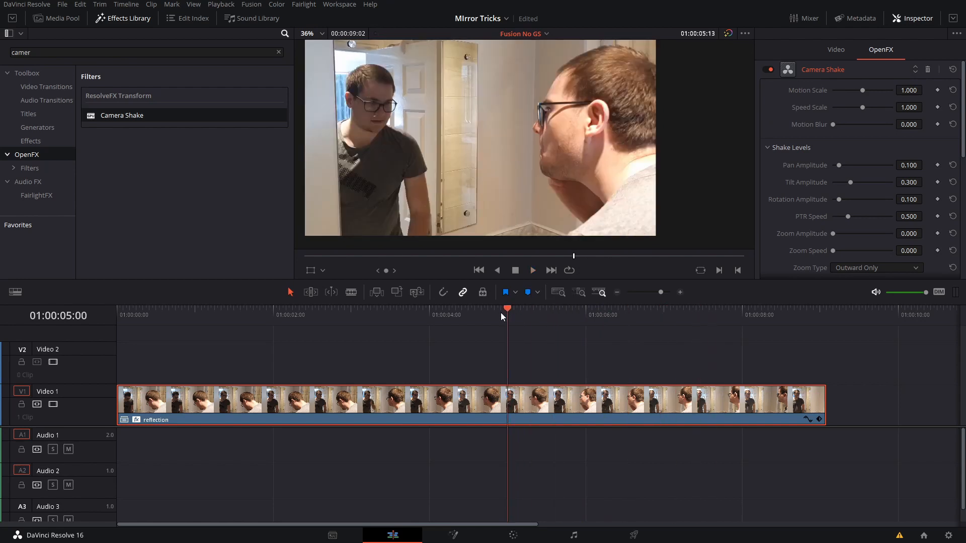
left_click_drag(875, 108, 849, 107)
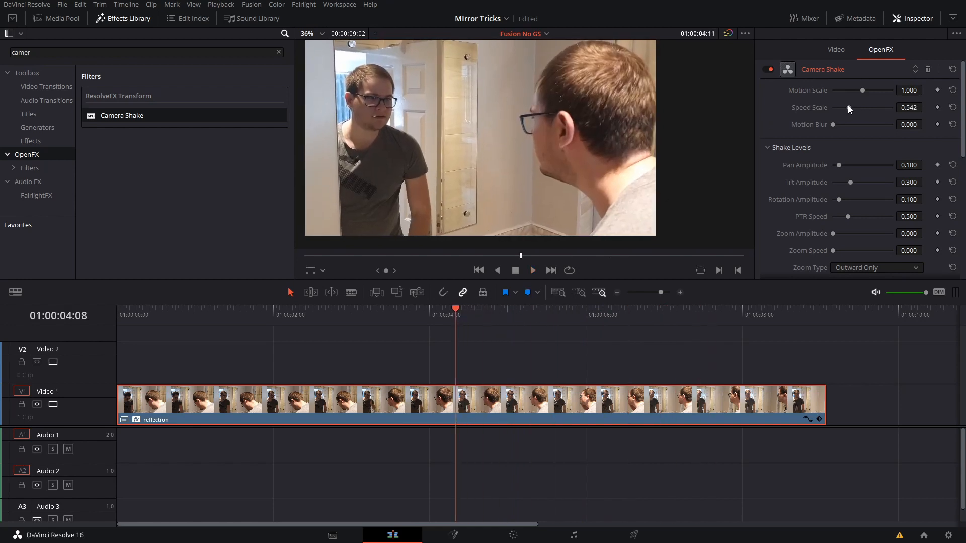
left_click_drag(862, 90, 843, 90)
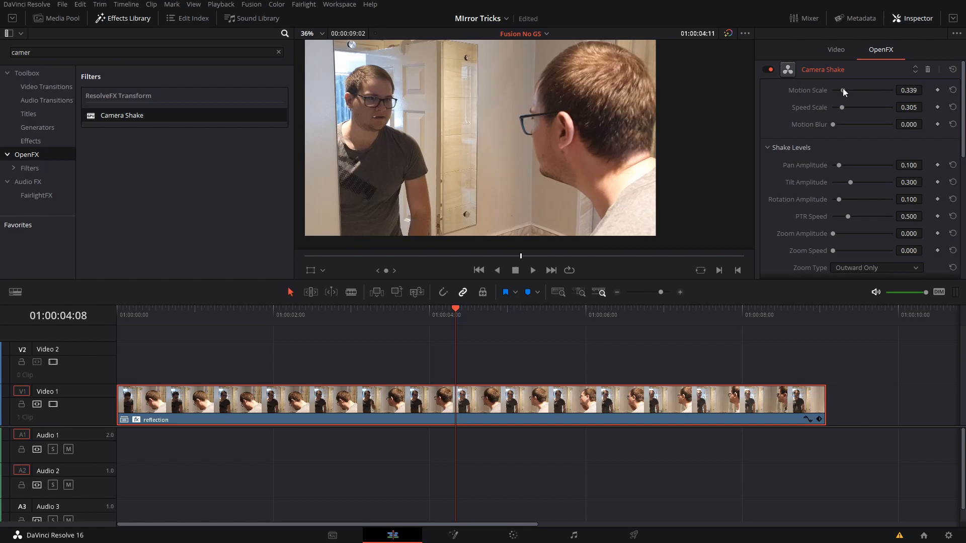
Play back the shaken reflection clip from near the start to preview it, then stop.
left_click(533, 271)
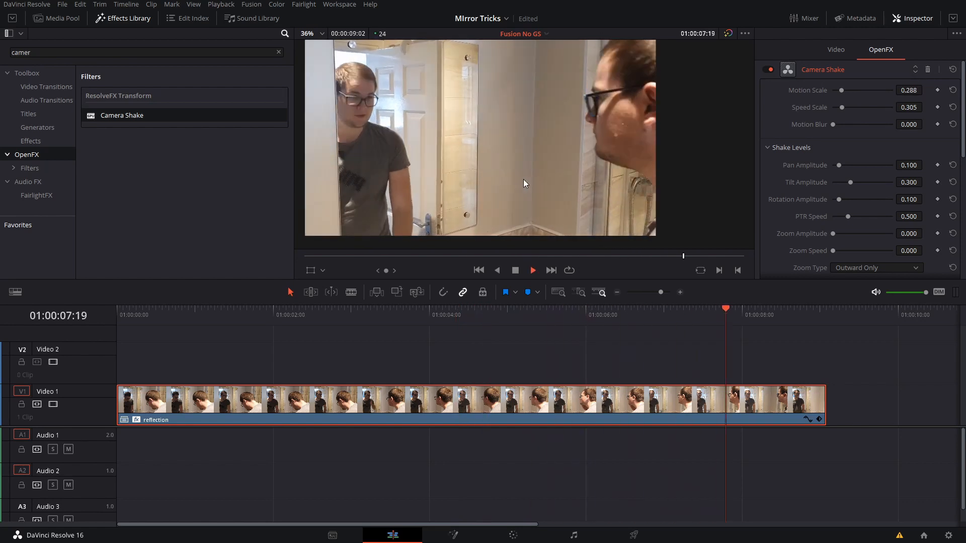
left_click(263, 312)
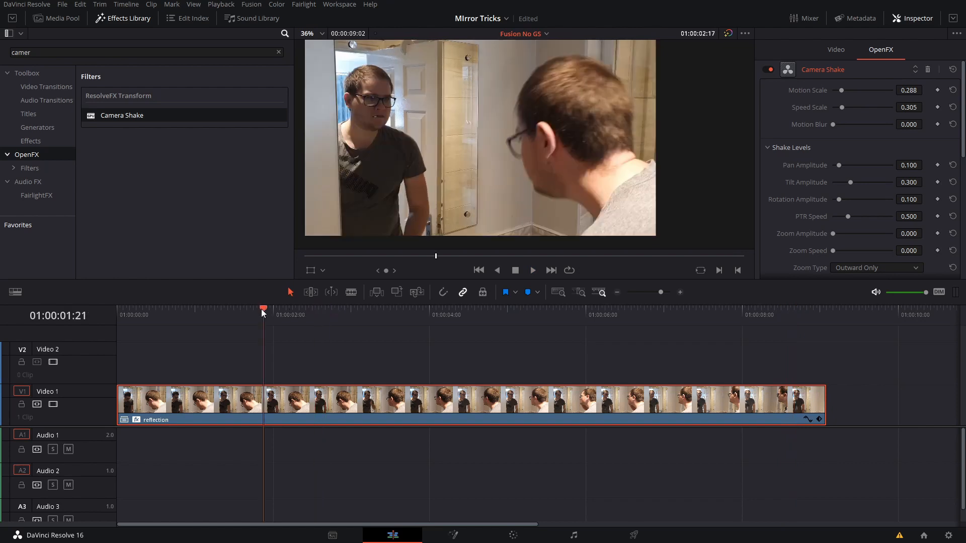
left_click(532, 270)
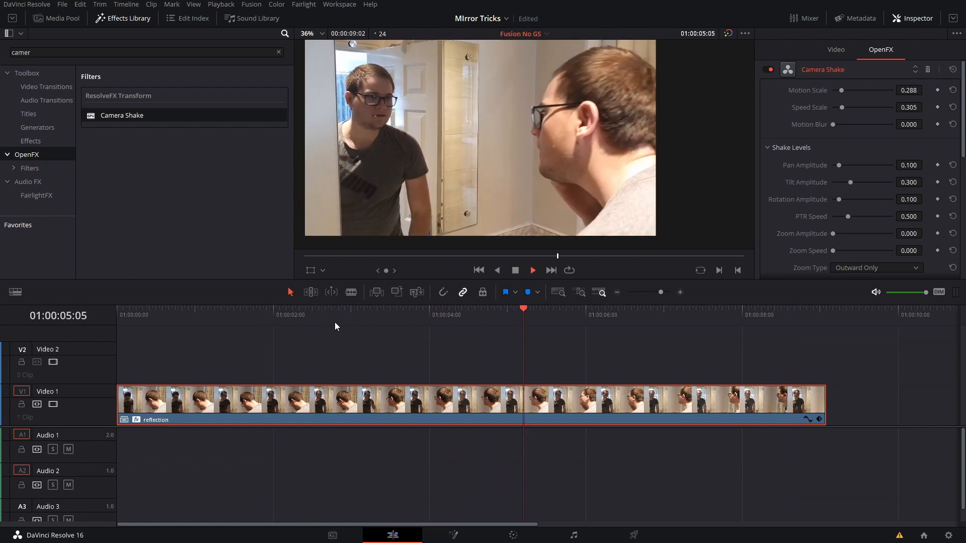
left_click(670, 314)
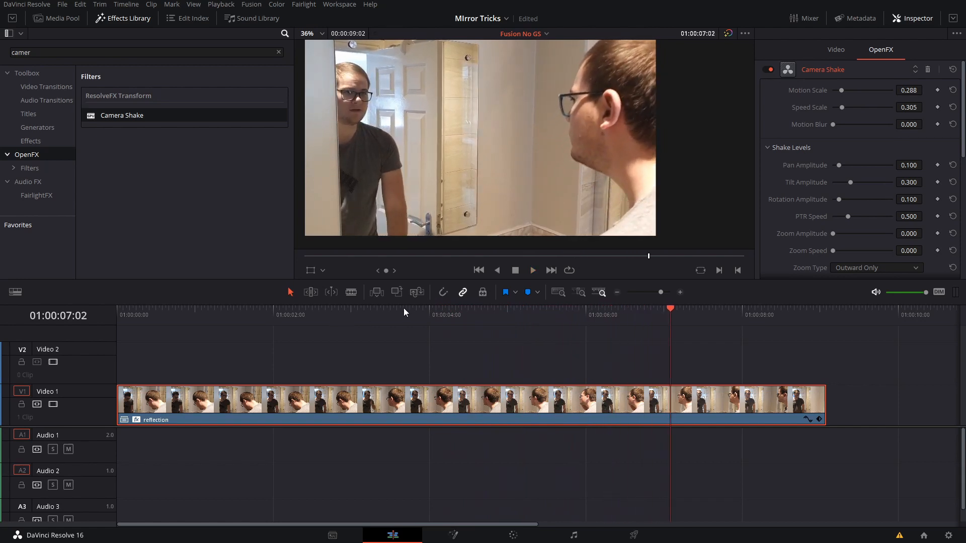
mouse_move(475, 302)
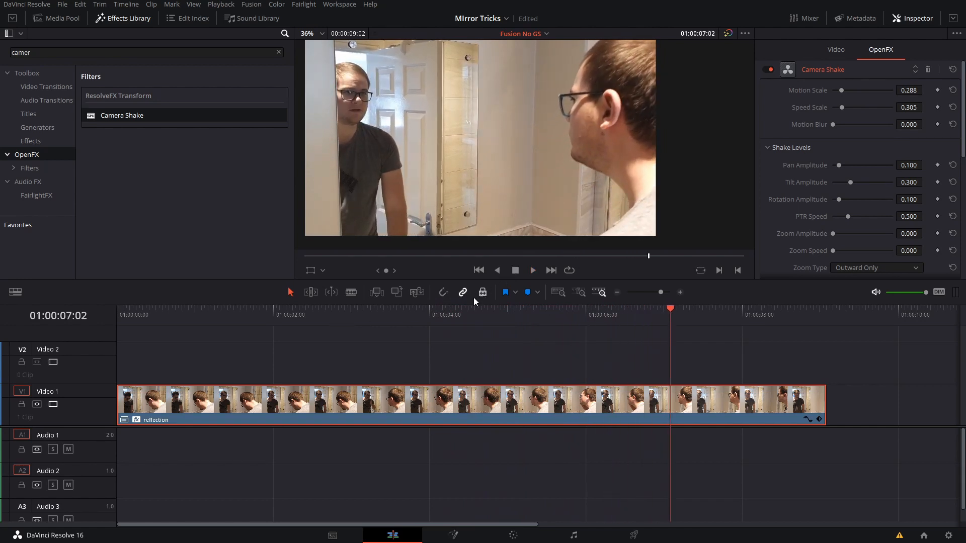